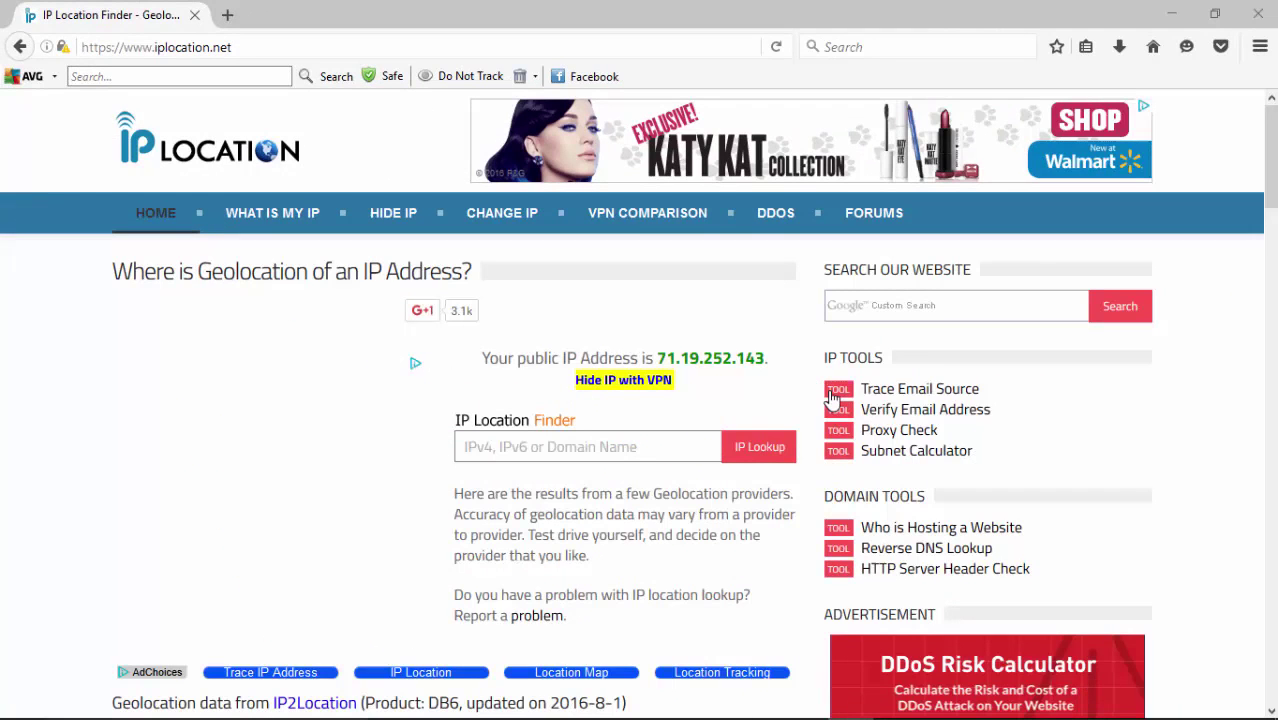
mouse_move(1034, 388)
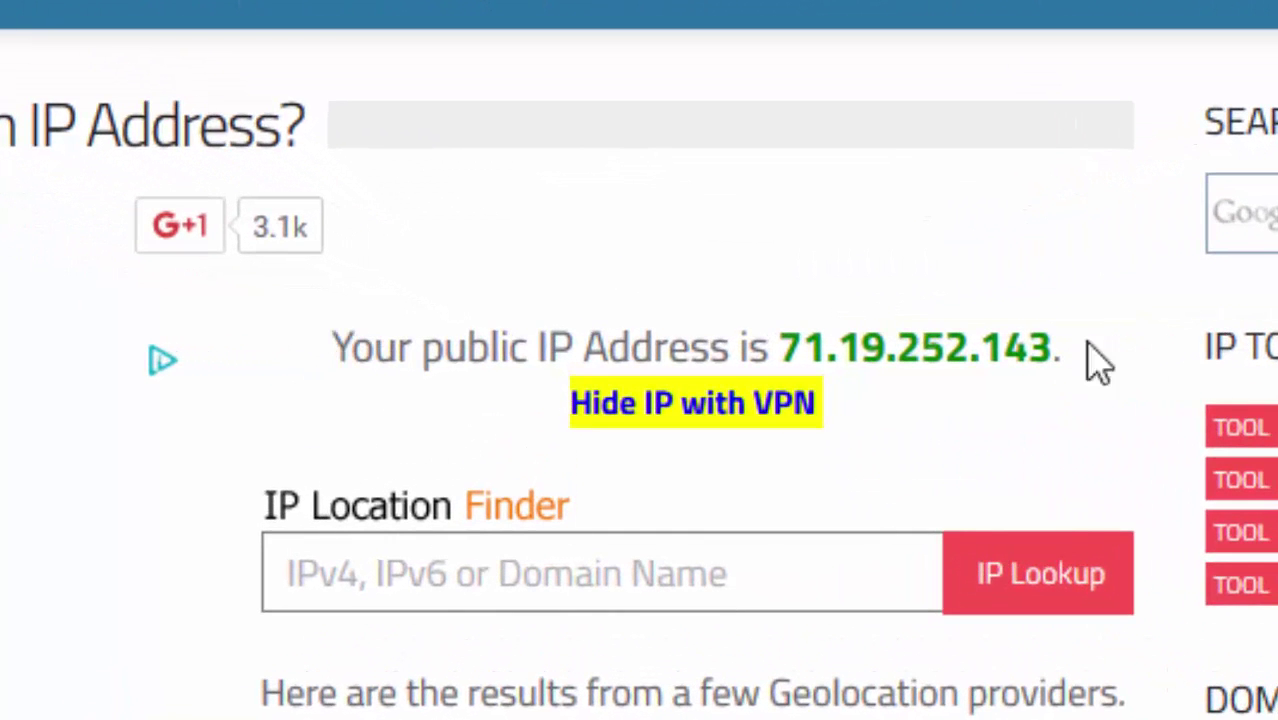
mouse_move(384, 296)
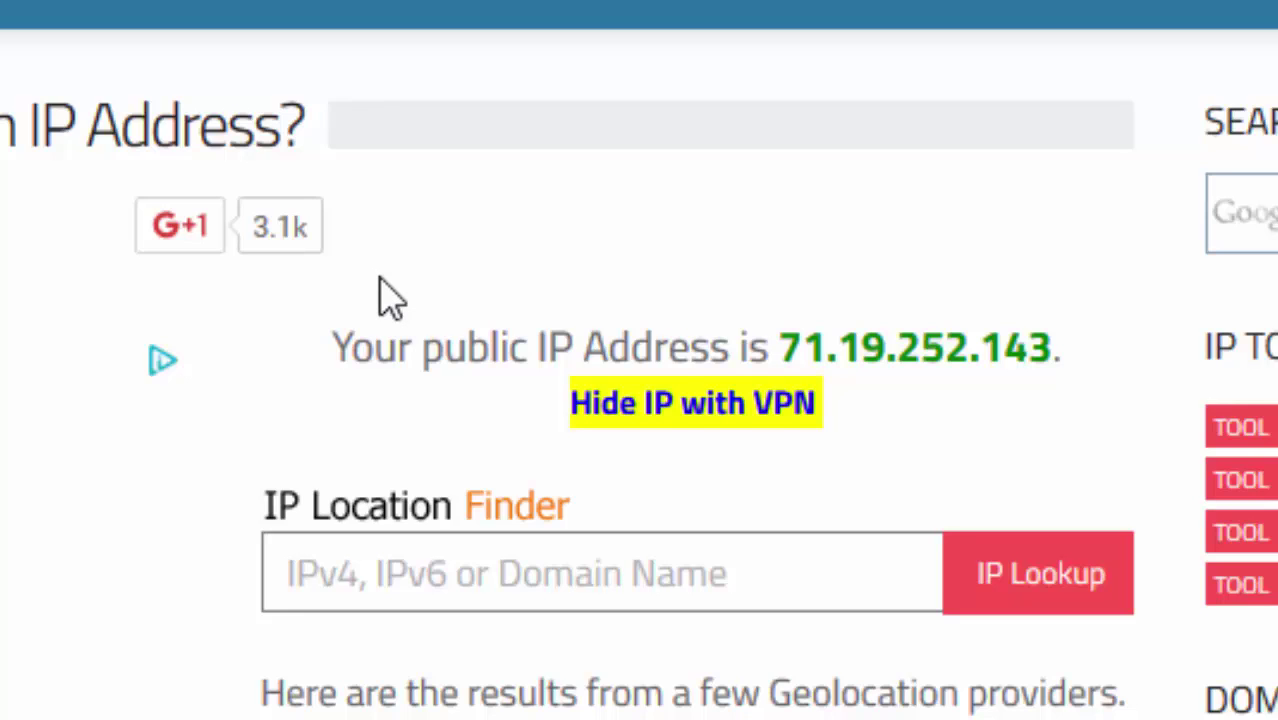
mouse_move(440, 310)
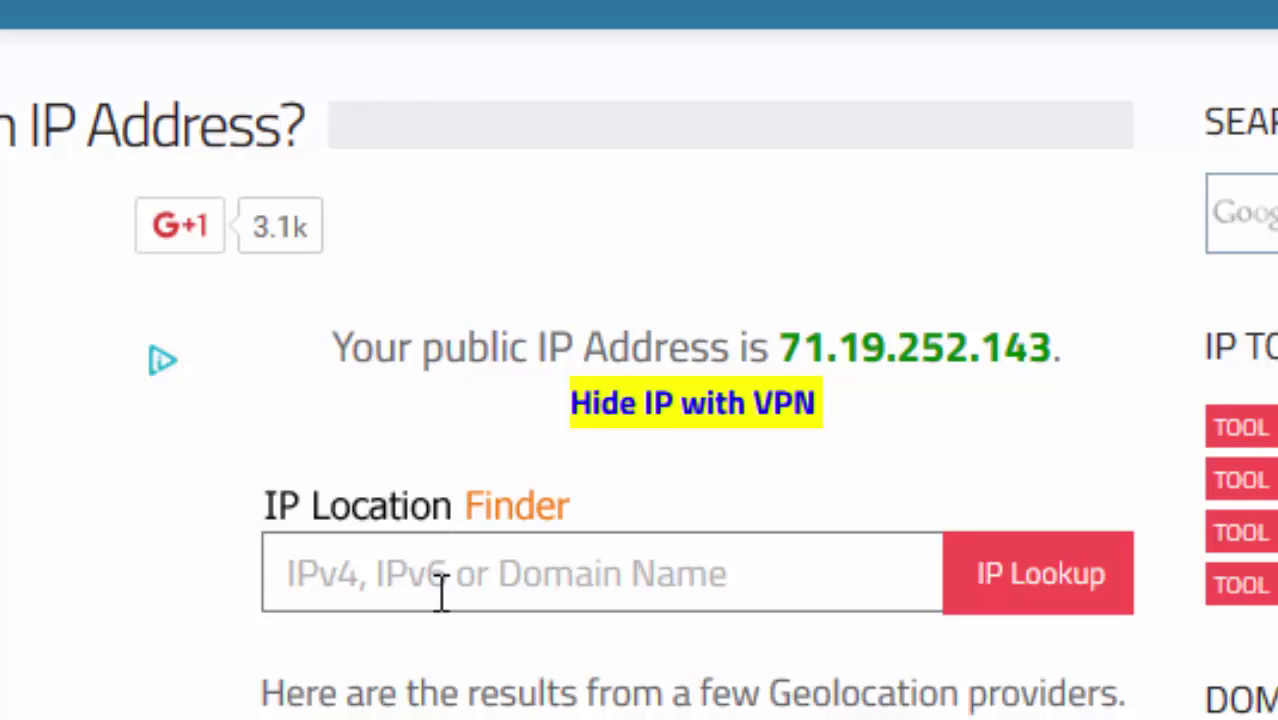
mouse_move(312, 608)
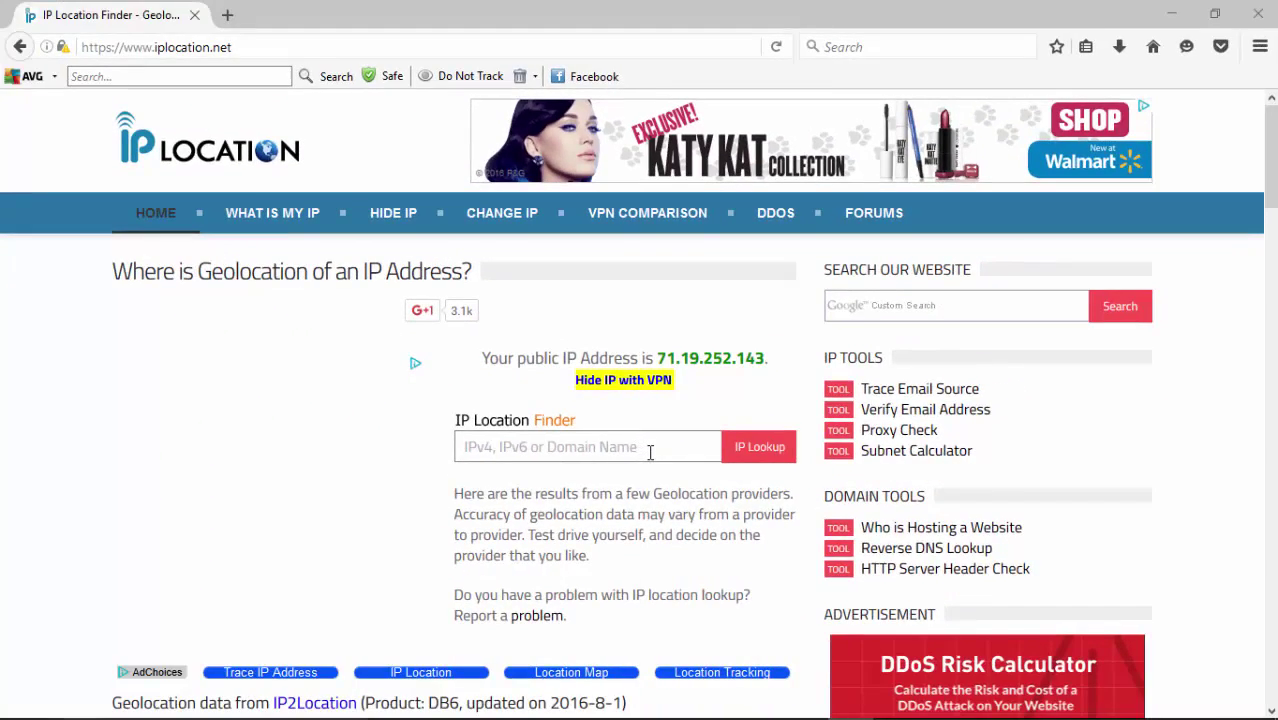
- Scroll the provider tables confirming 71.19.252.143 is in Coquitlam, British Columbia, Canada
scroll("down", 3)
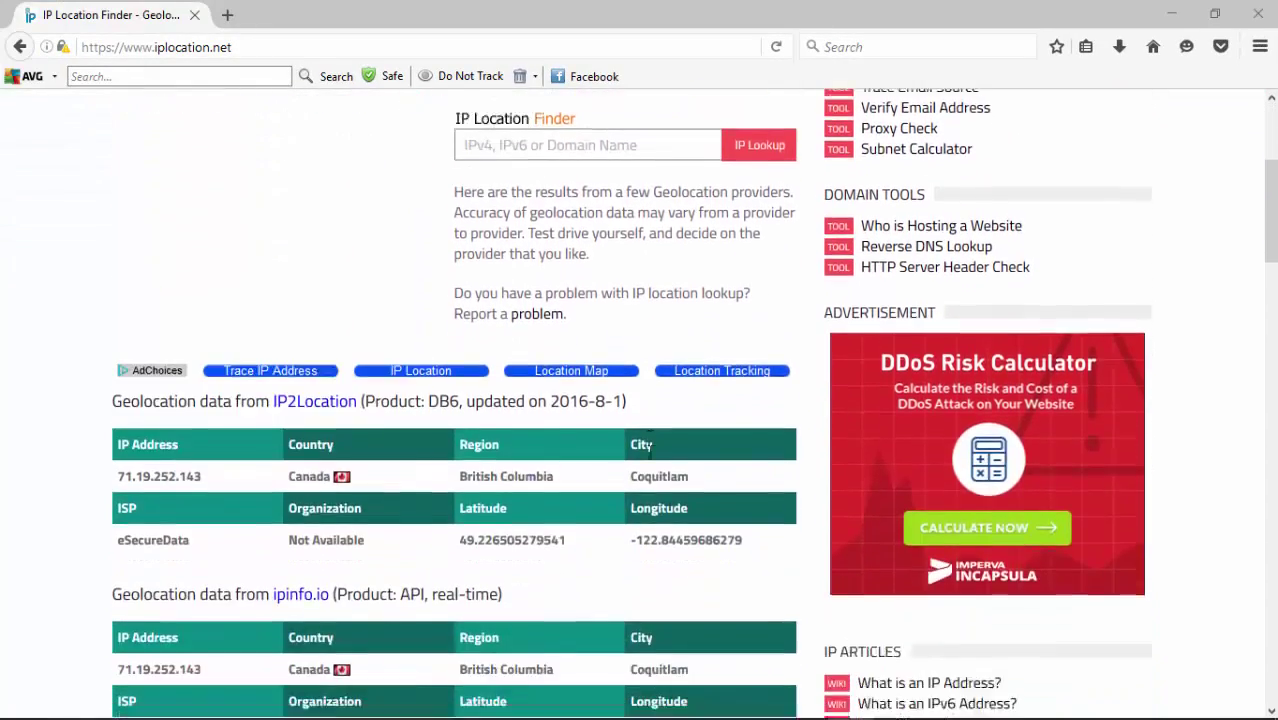
scroll("down", 3)
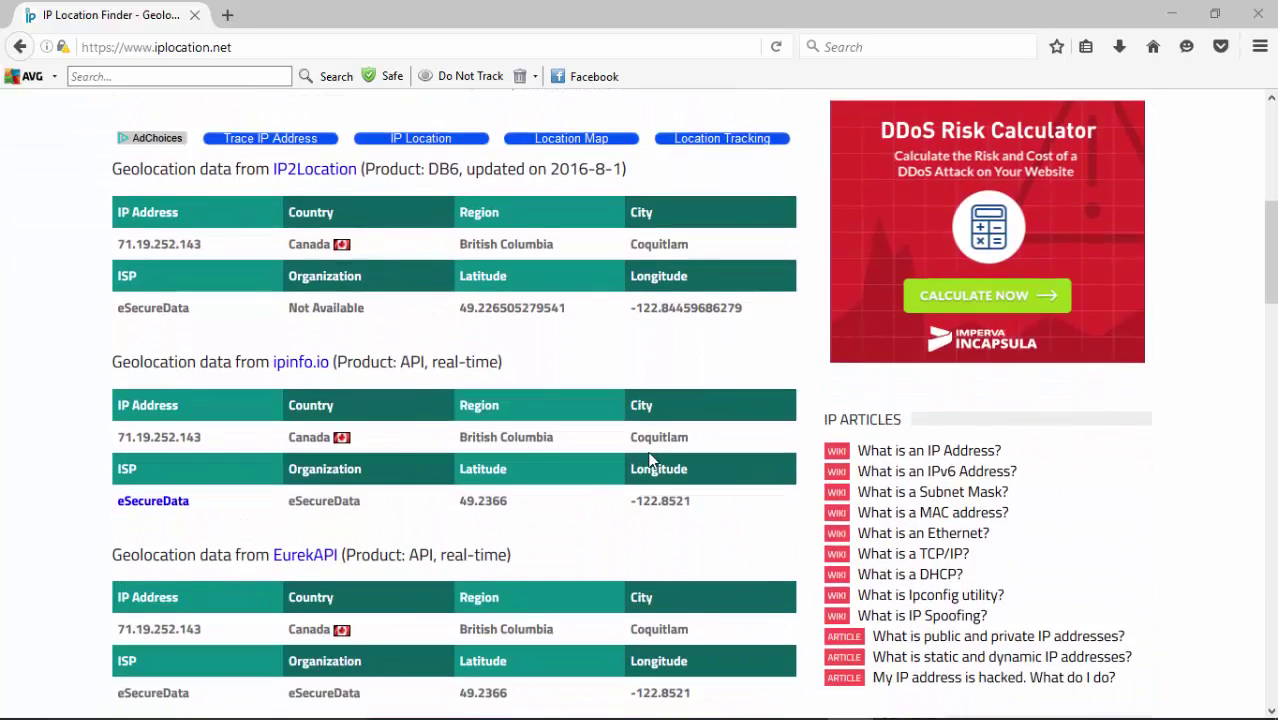
key("ctrl++")
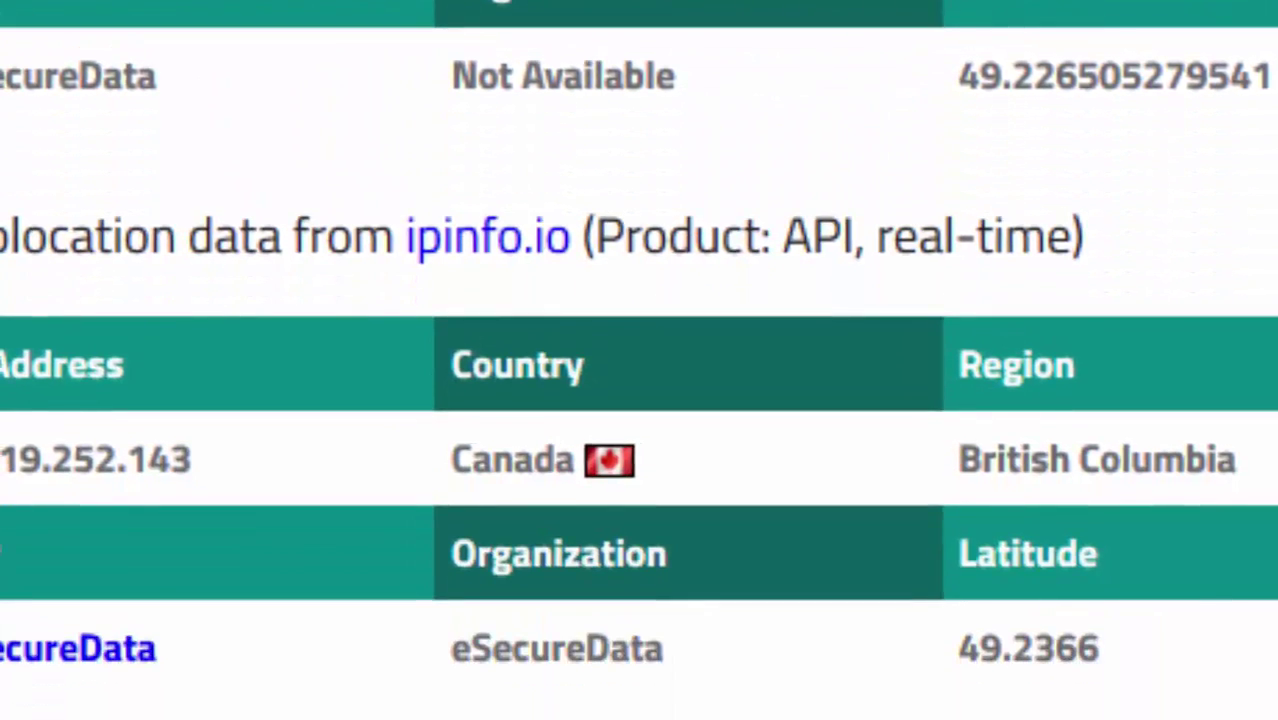
scroll("down", 3)
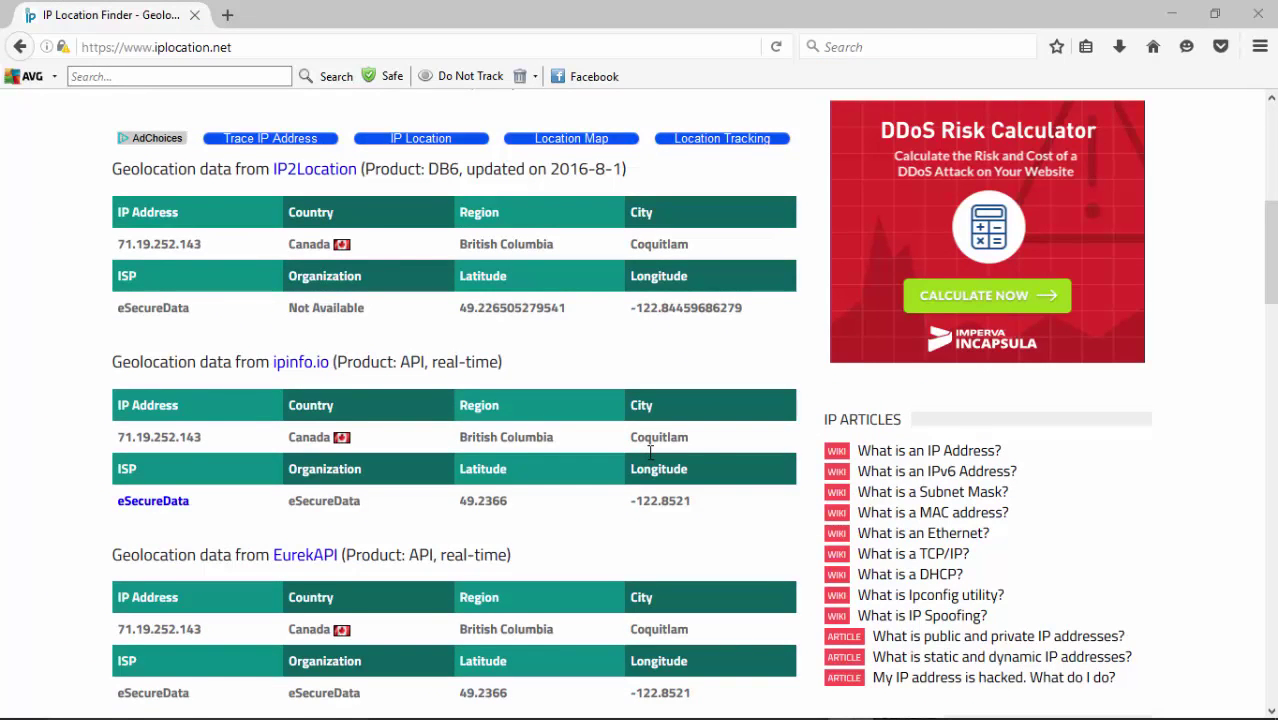
scroll("down", 3)
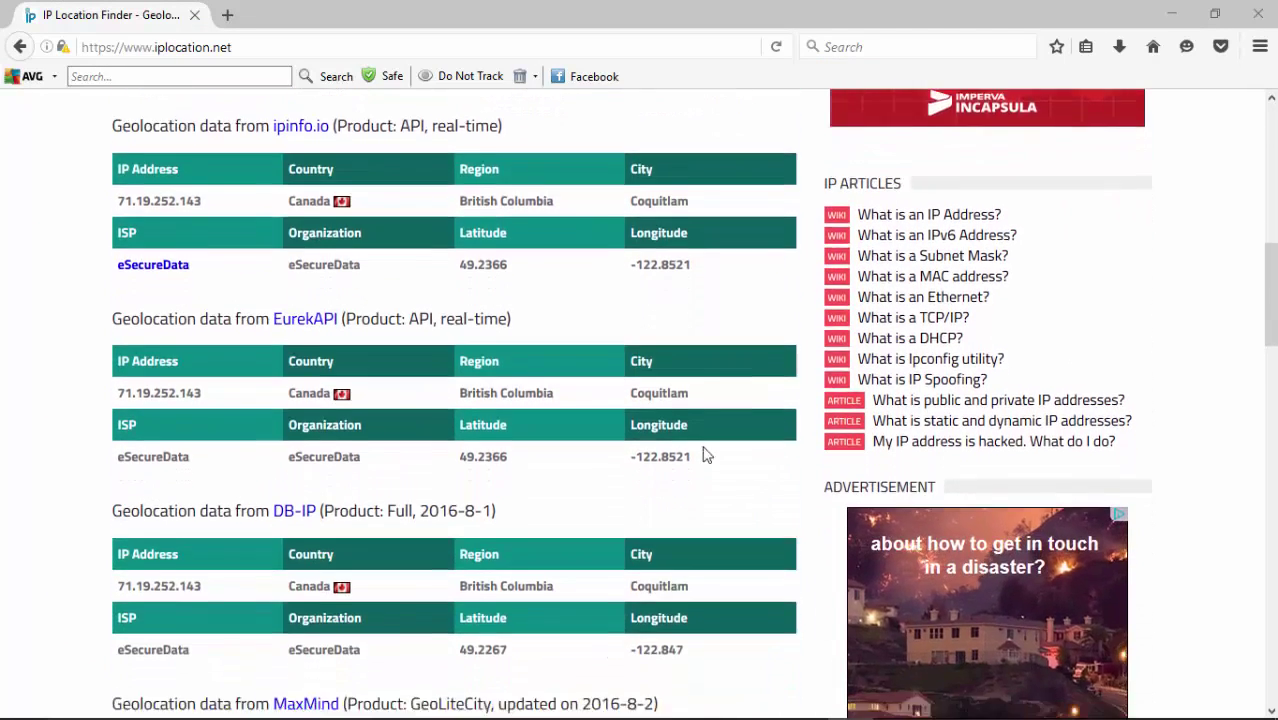
scroll("down", 3)
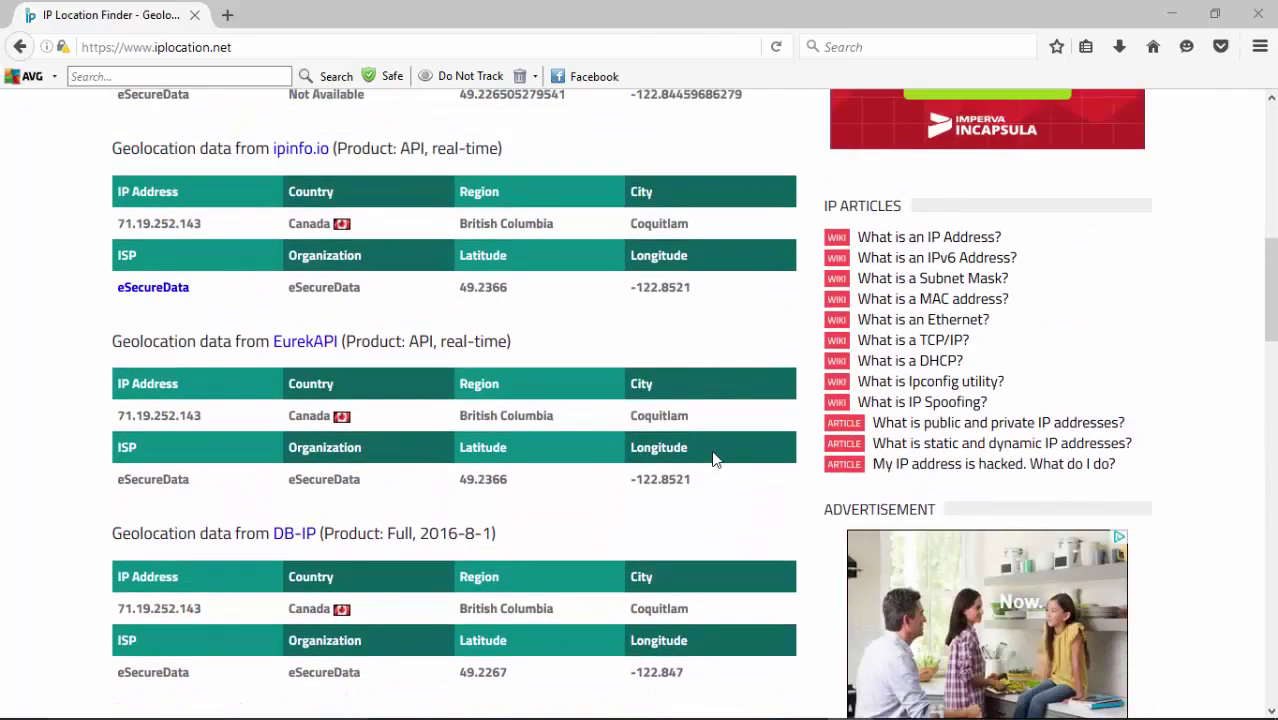
scroll("up", 3)
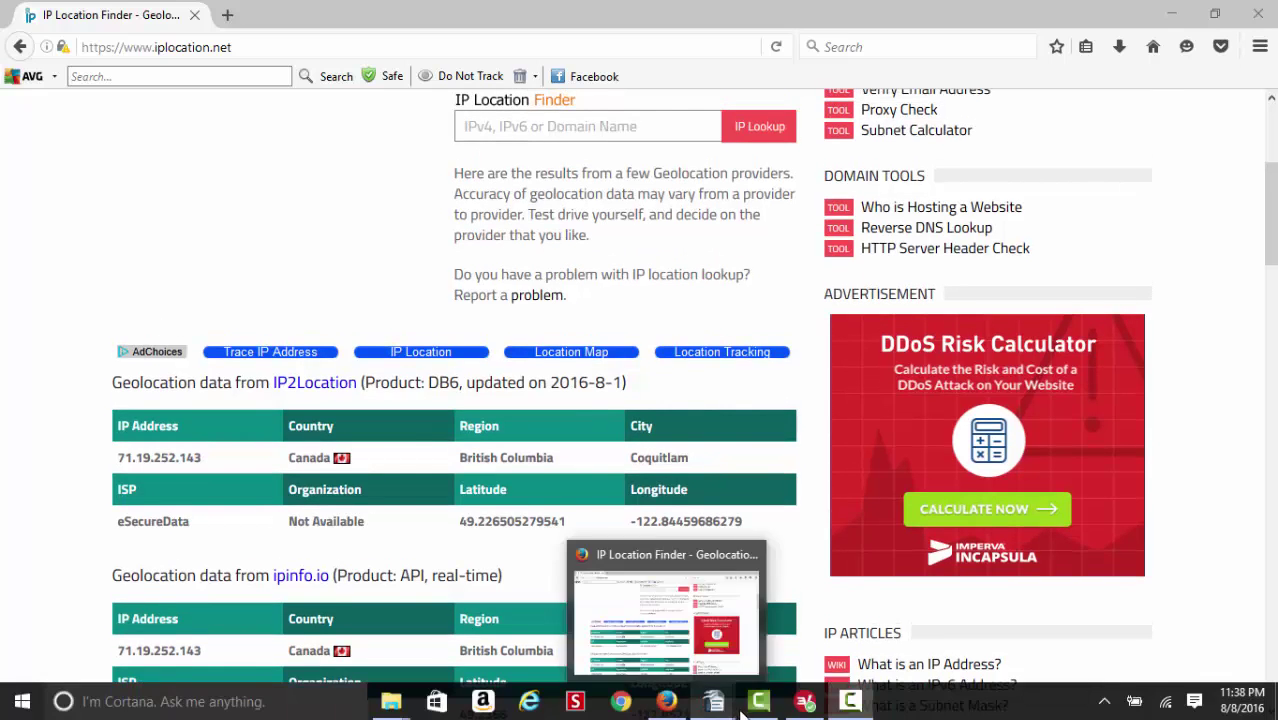
- Disconnect from Canada - Vancouver and connect to the United States - Los Angeles server
left_click(800, 700)
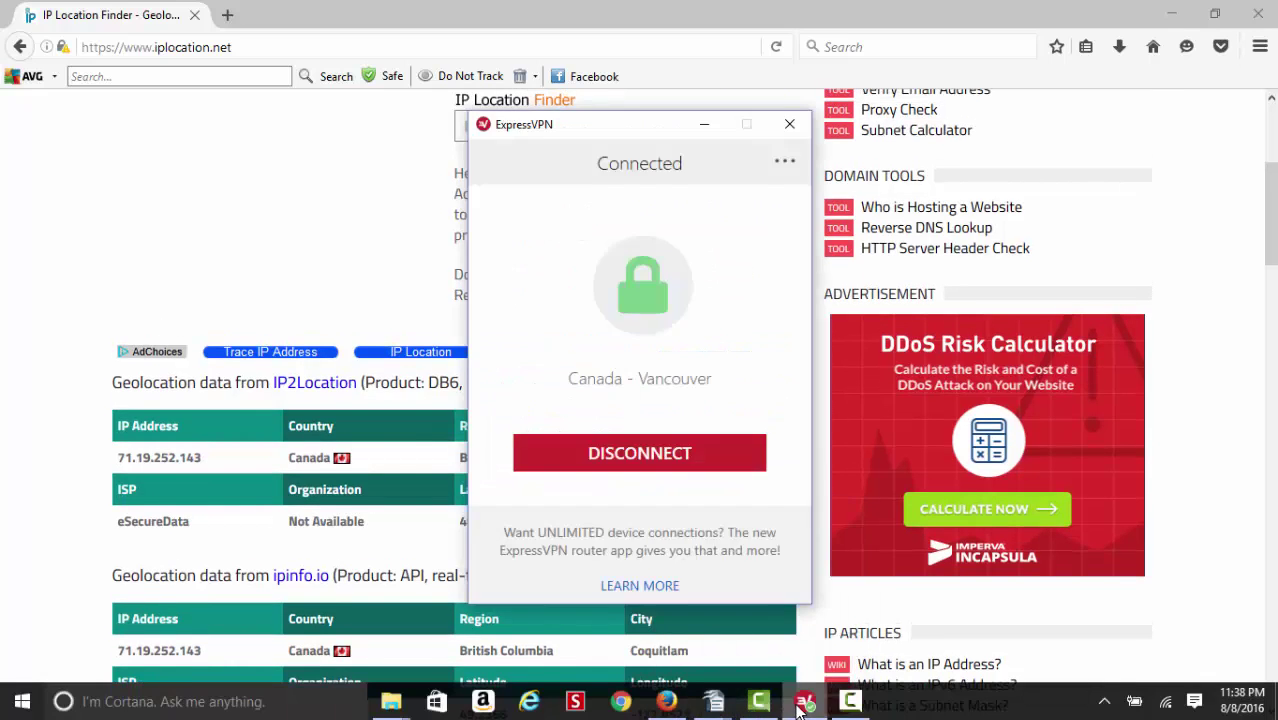
left_click(640, 452)
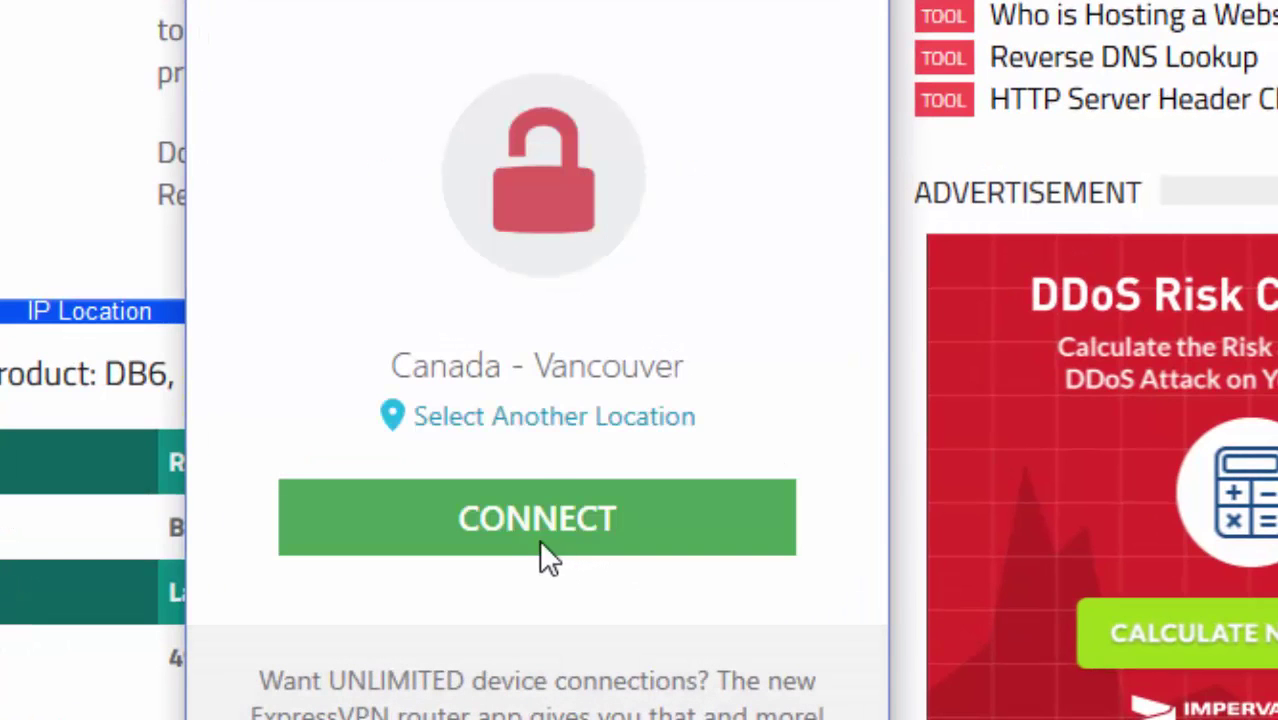
left_click(556, 416)
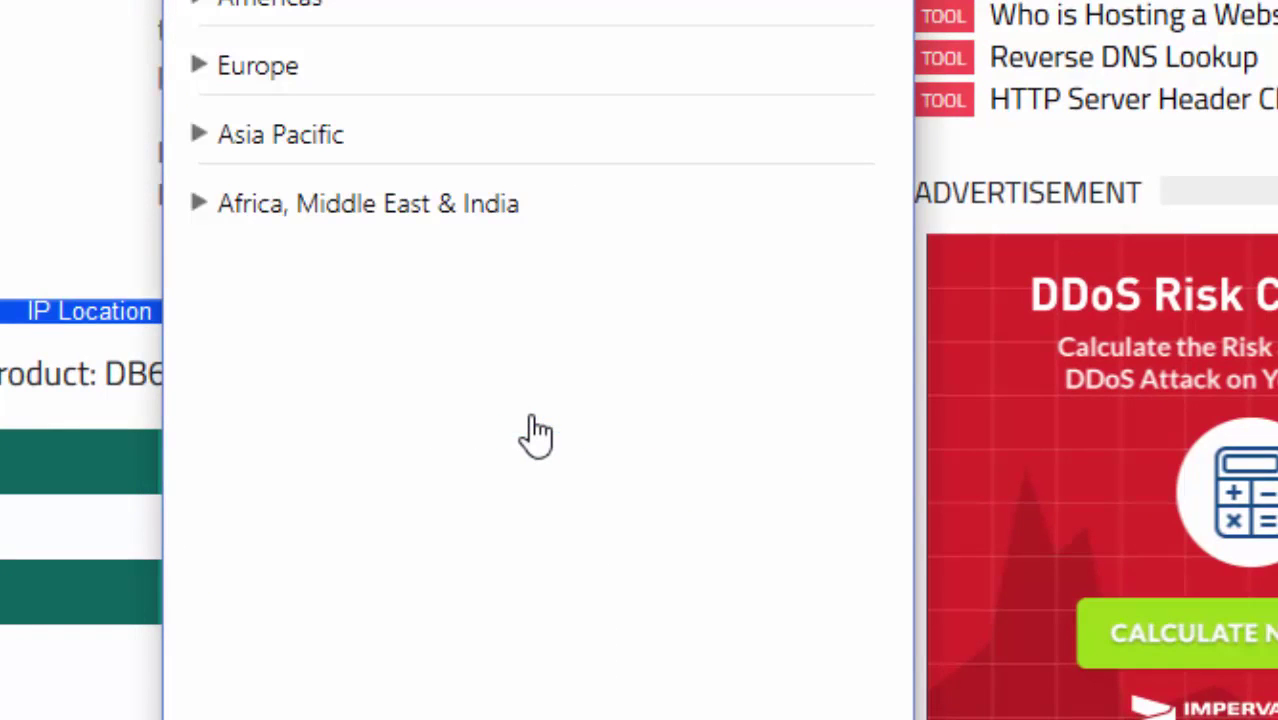
mouse_move(218, 12)
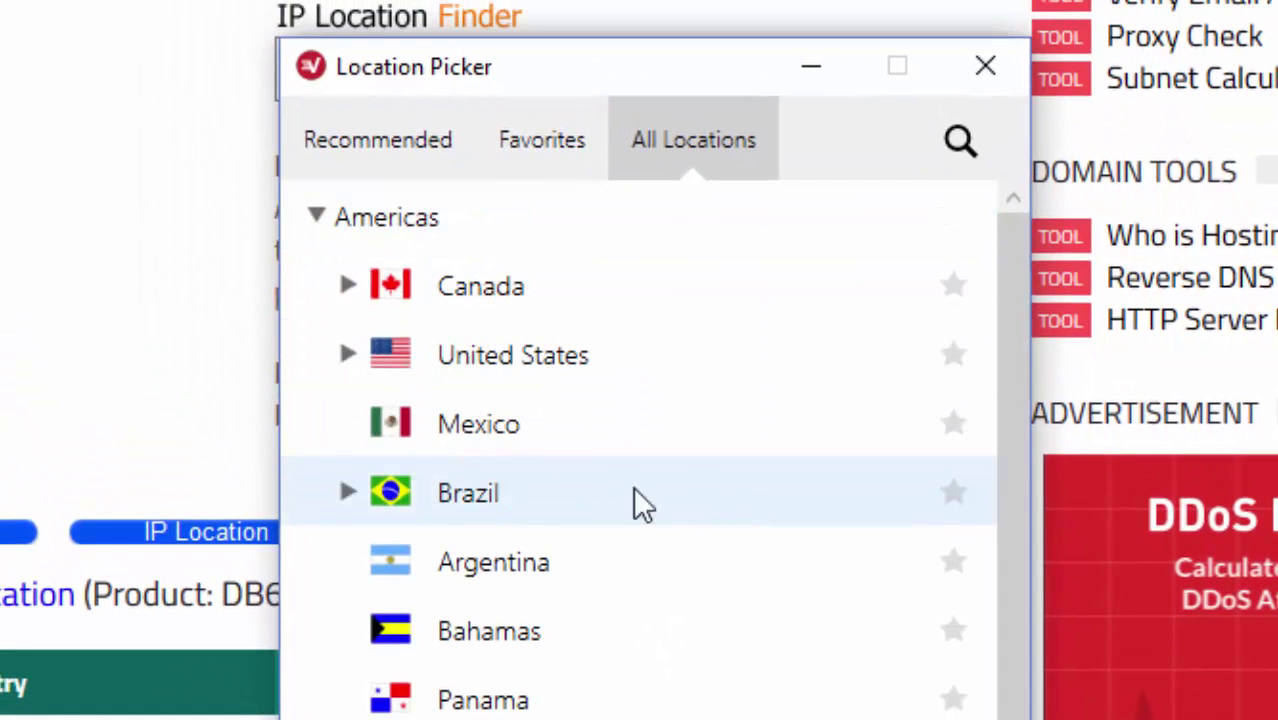
left_click(348, 356)
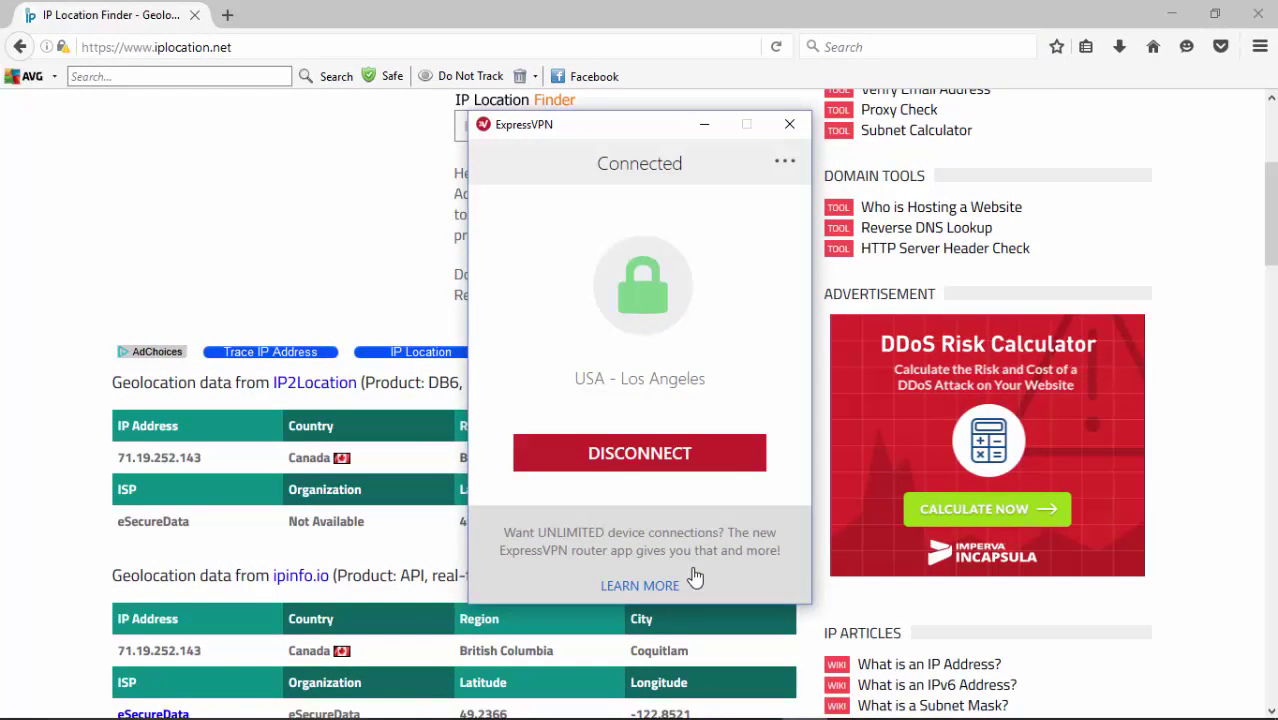
mouse_move(704, 128)
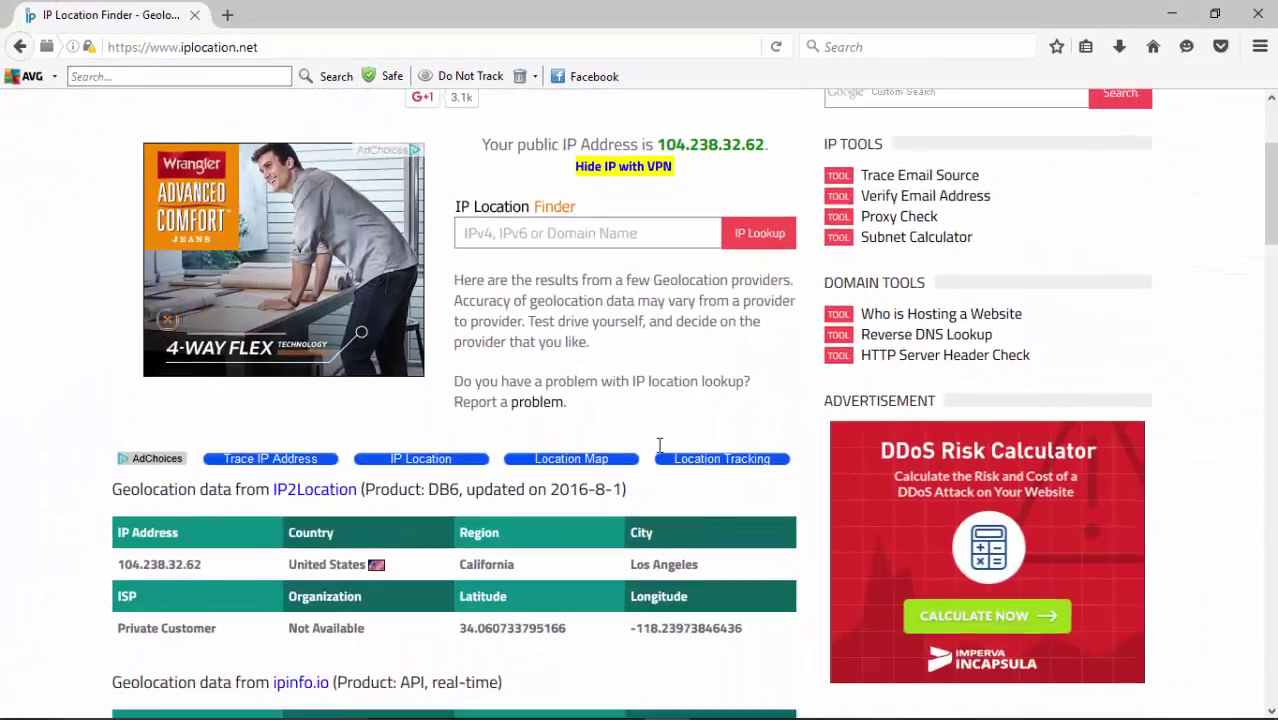
- Scroll the refreshed results confirming IP 104.238.32.62 is in Los Angeles, California, United States
scroll("down", 3)
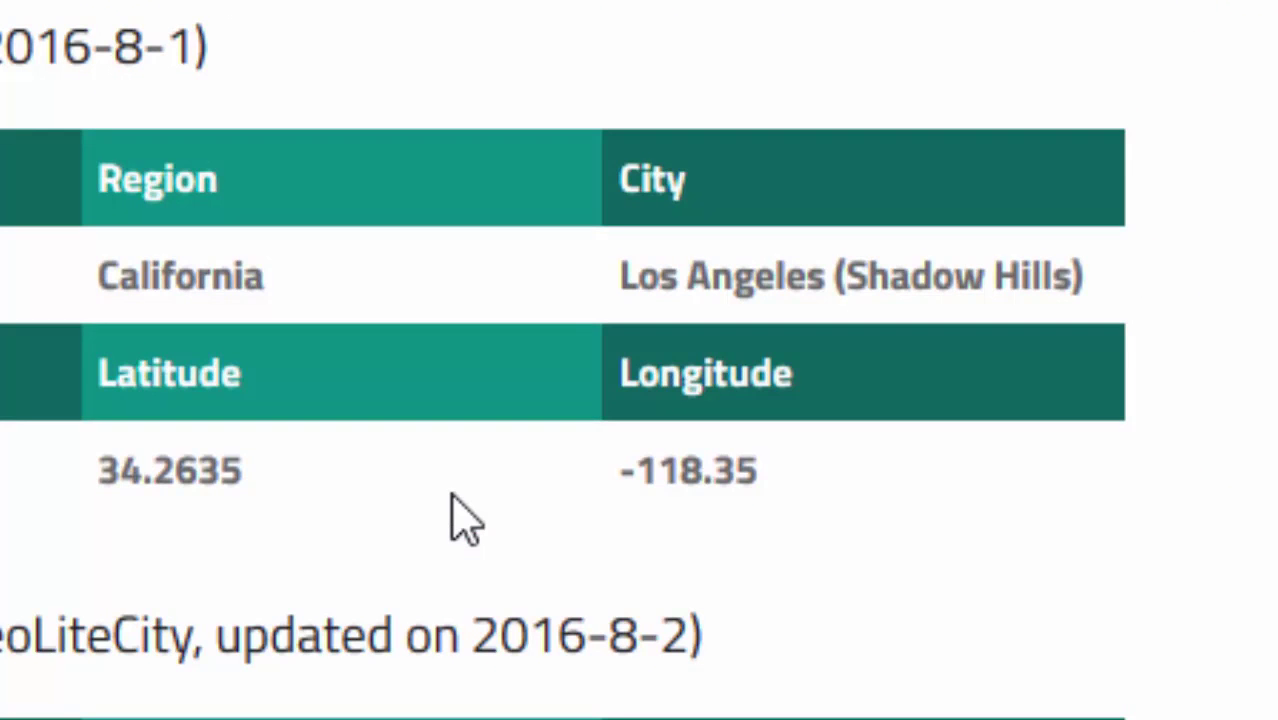
scroll("down", 3)
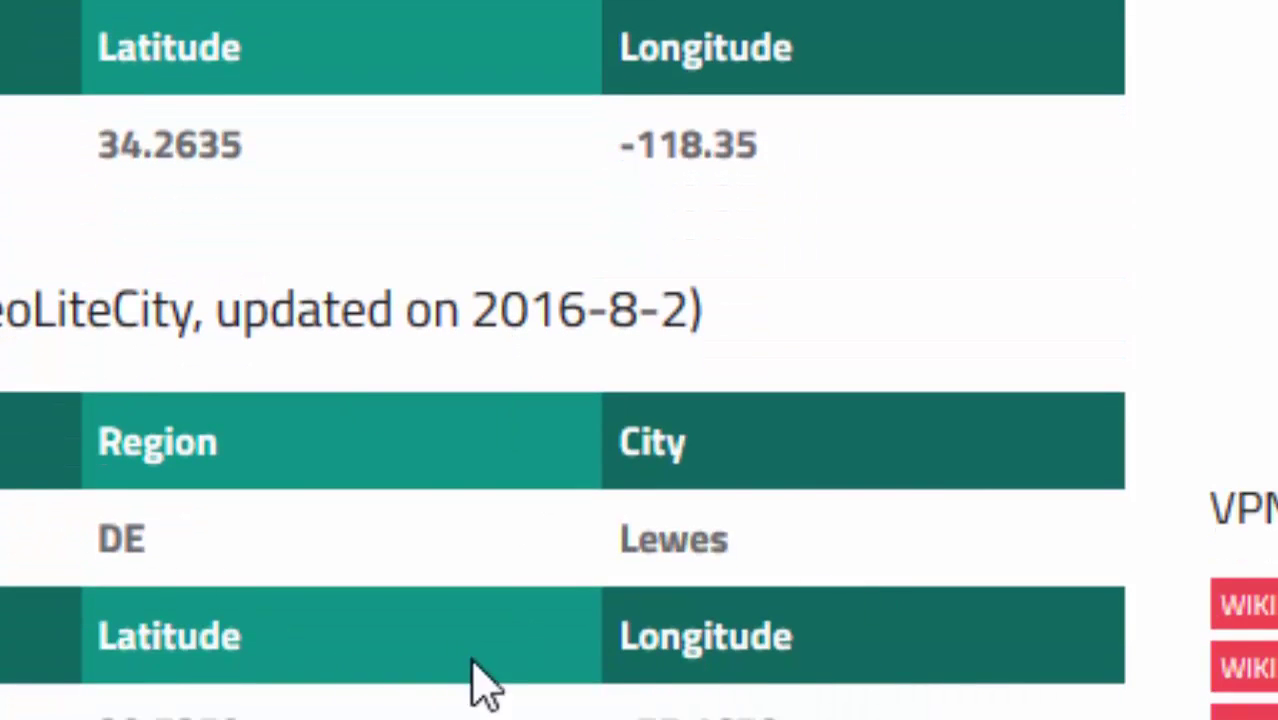
scroll("down", 3)
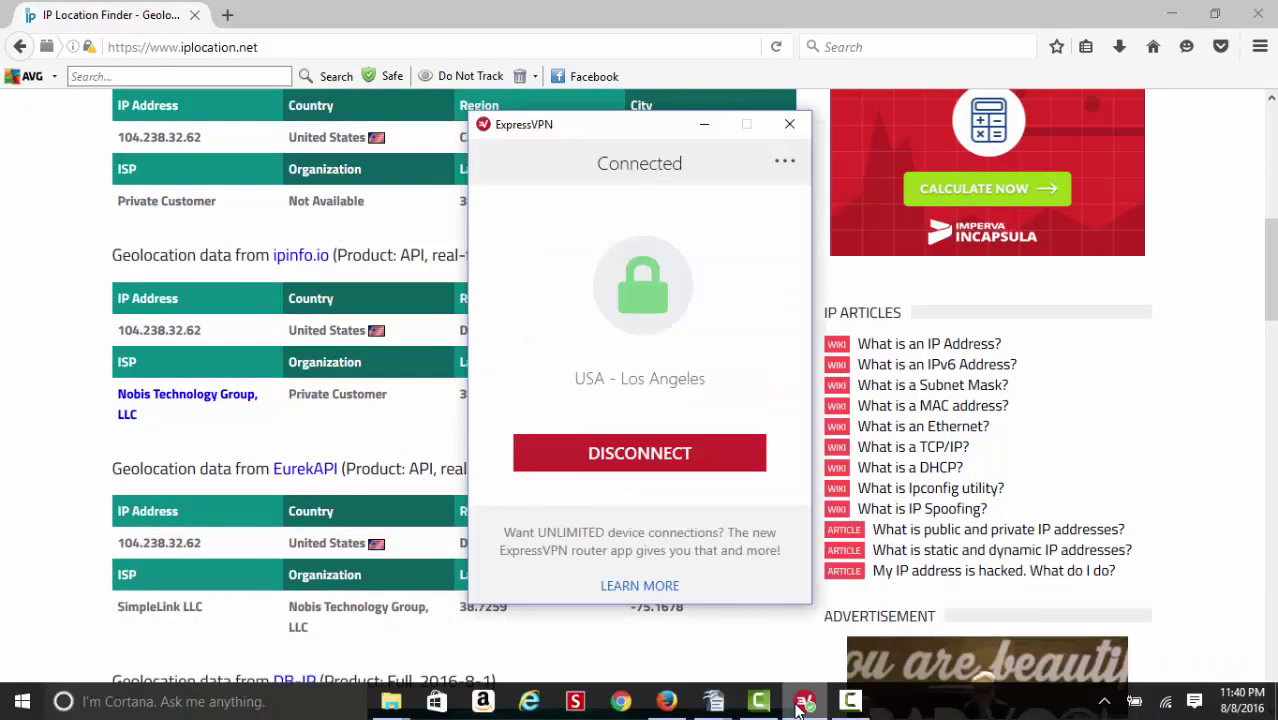
mouse_move(654, 462)
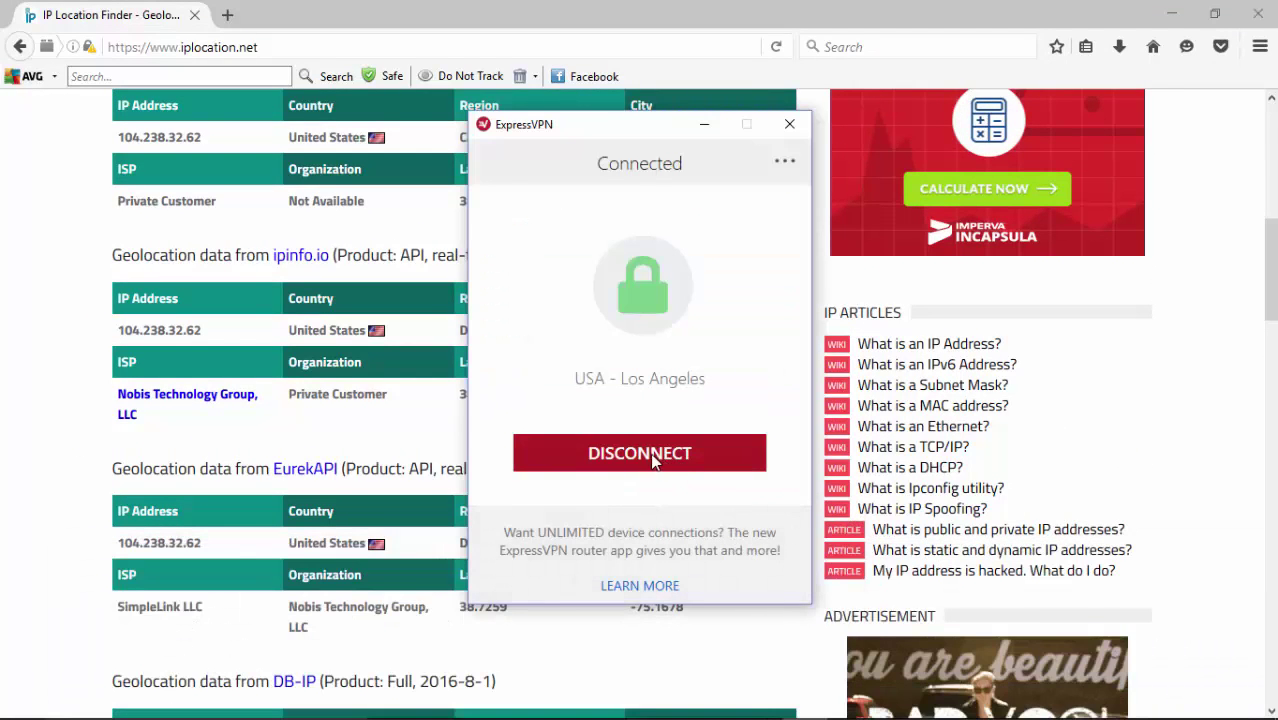
- Disconnect from USA - Los Angeles and connect to Netherlands - Amsterdam under Europe
left_click(640, 452)
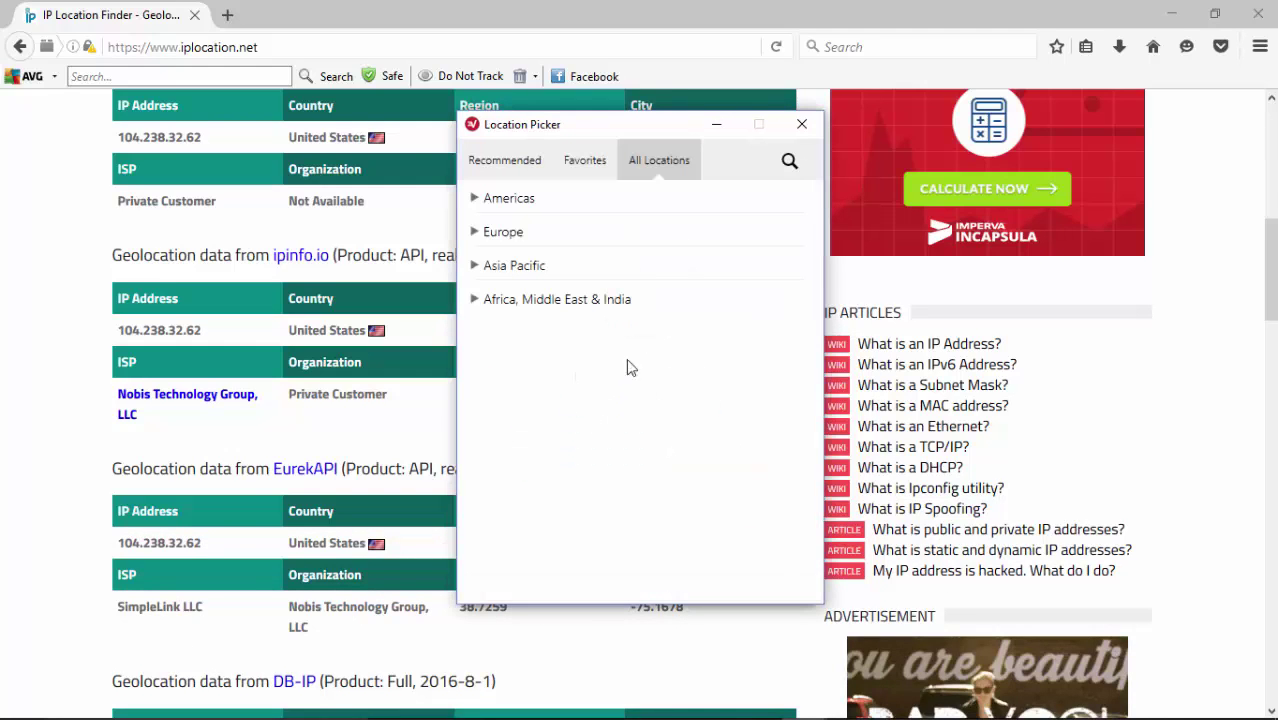
left_click(502, 232)
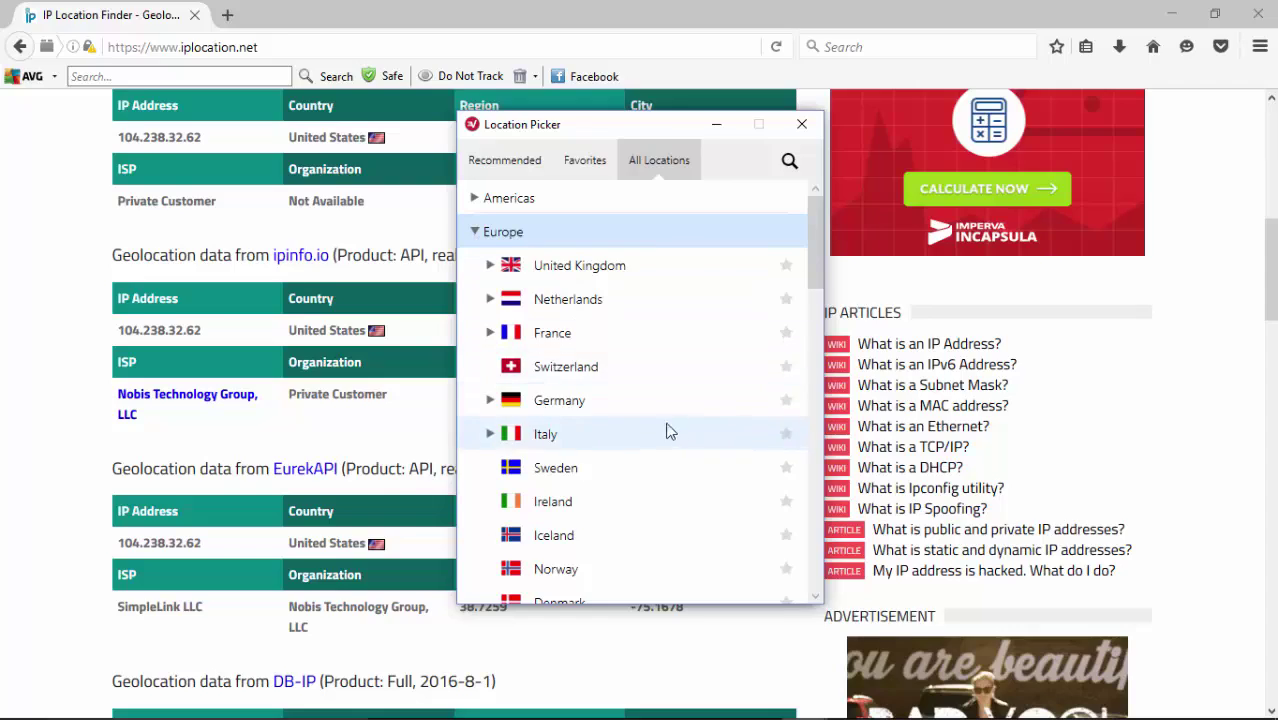
left_click(490, 300)
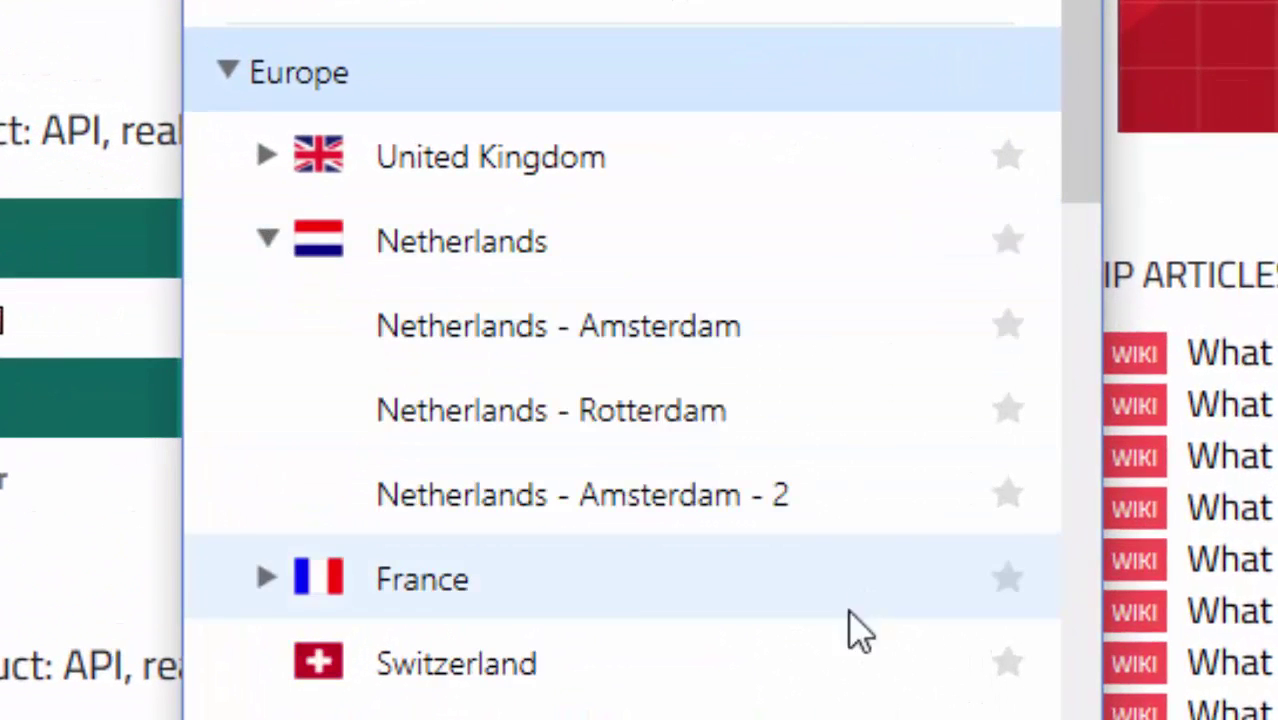
mouse_move(564, 340)
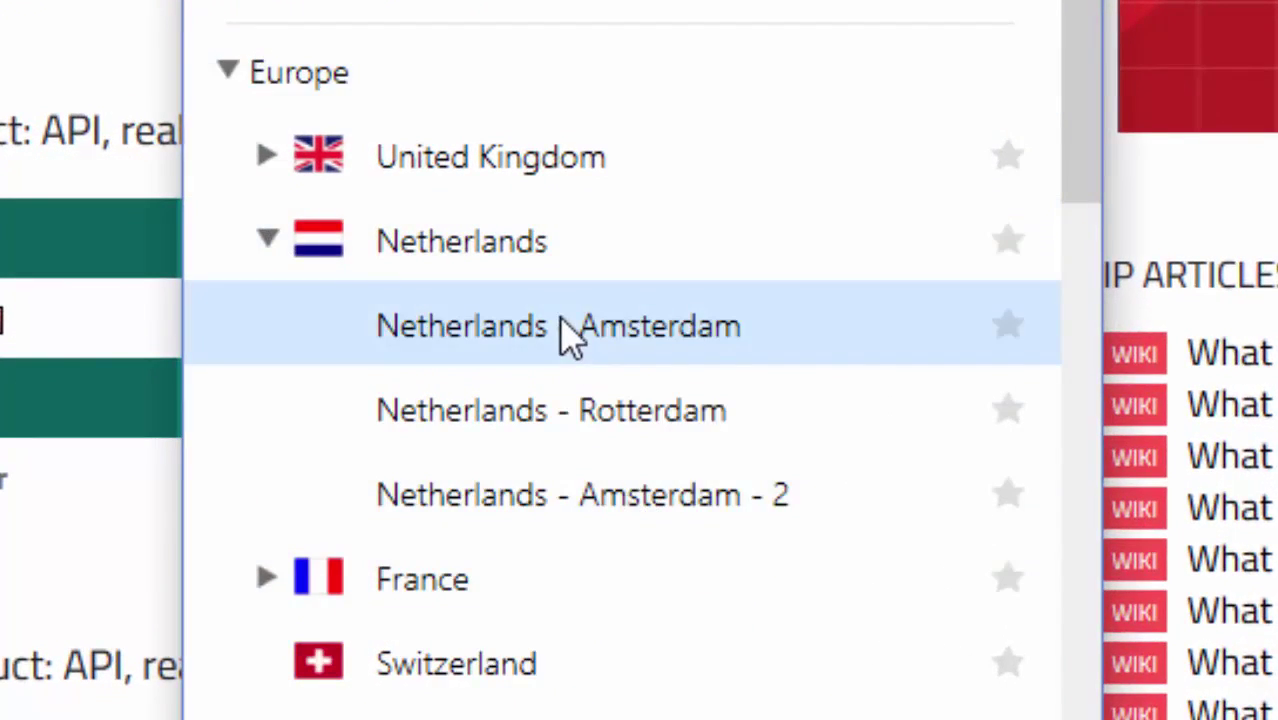
left_click(572, 324)
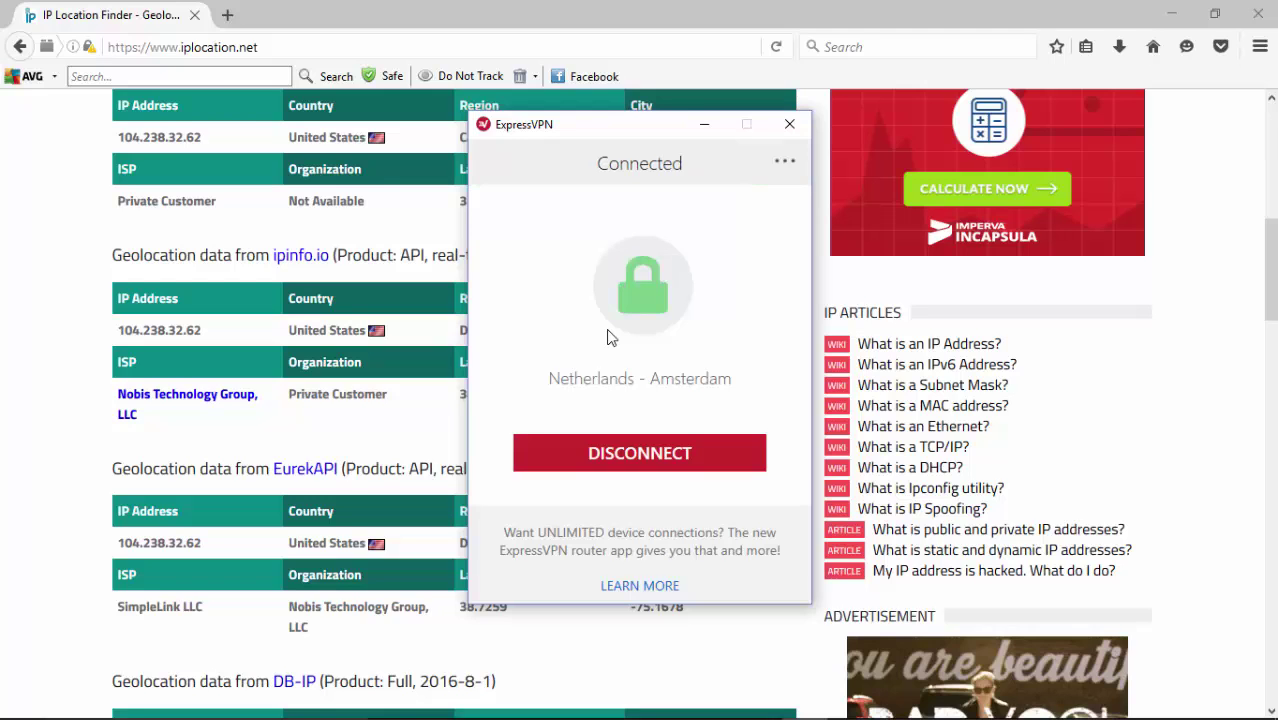
mouse_move(702, 124)
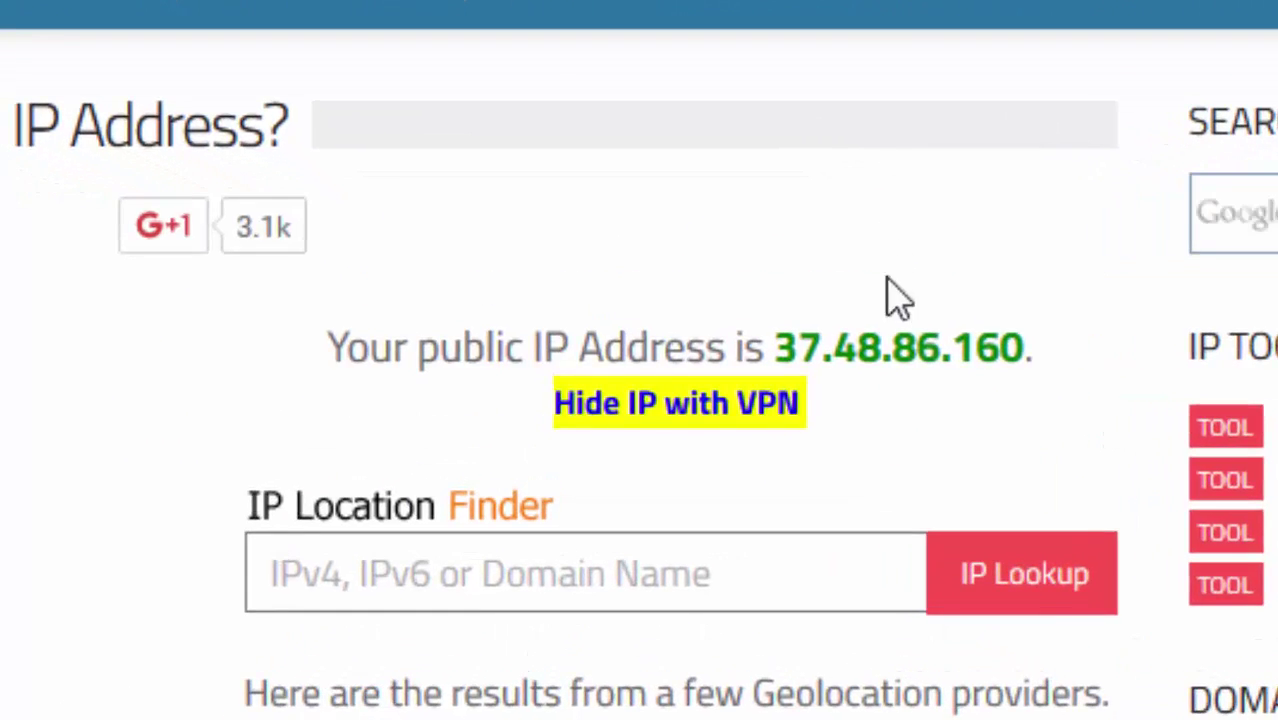
- Scroll the provider tables confirming IP 37.48.86.160 is in Amsterdam, North Holland, Netherlands
scroll("down", 3)
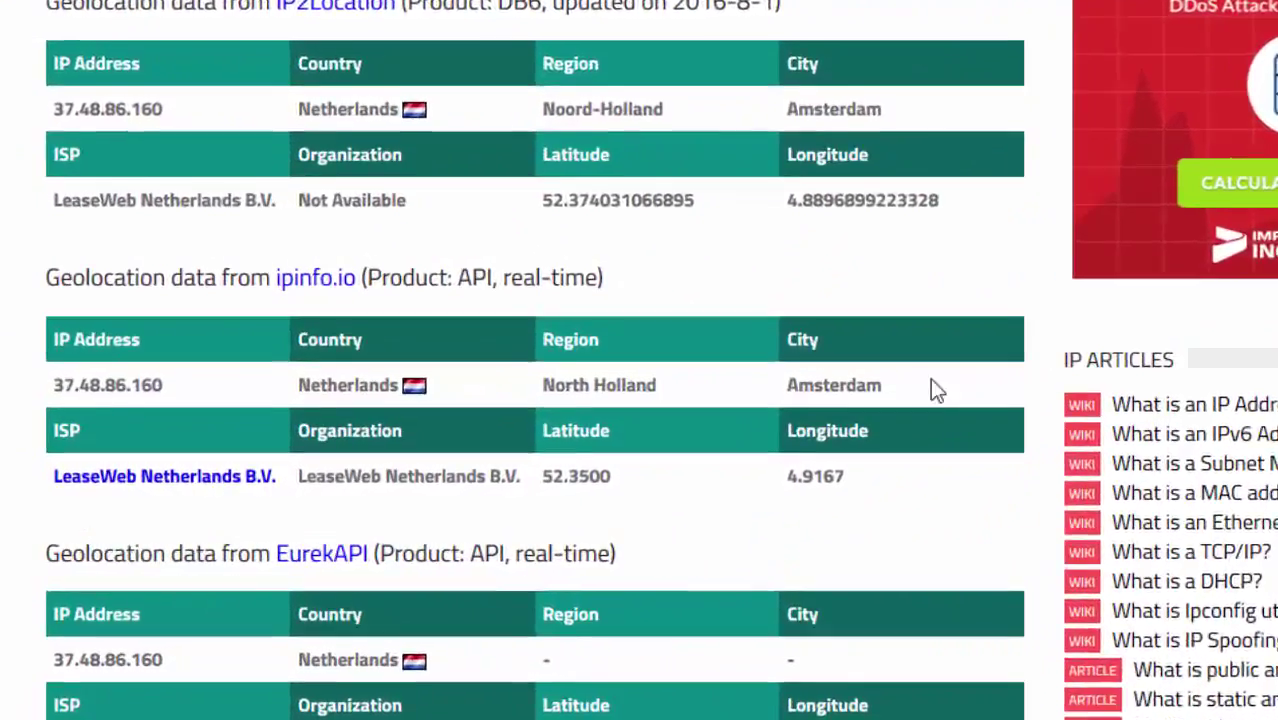
scroll("down", 3)
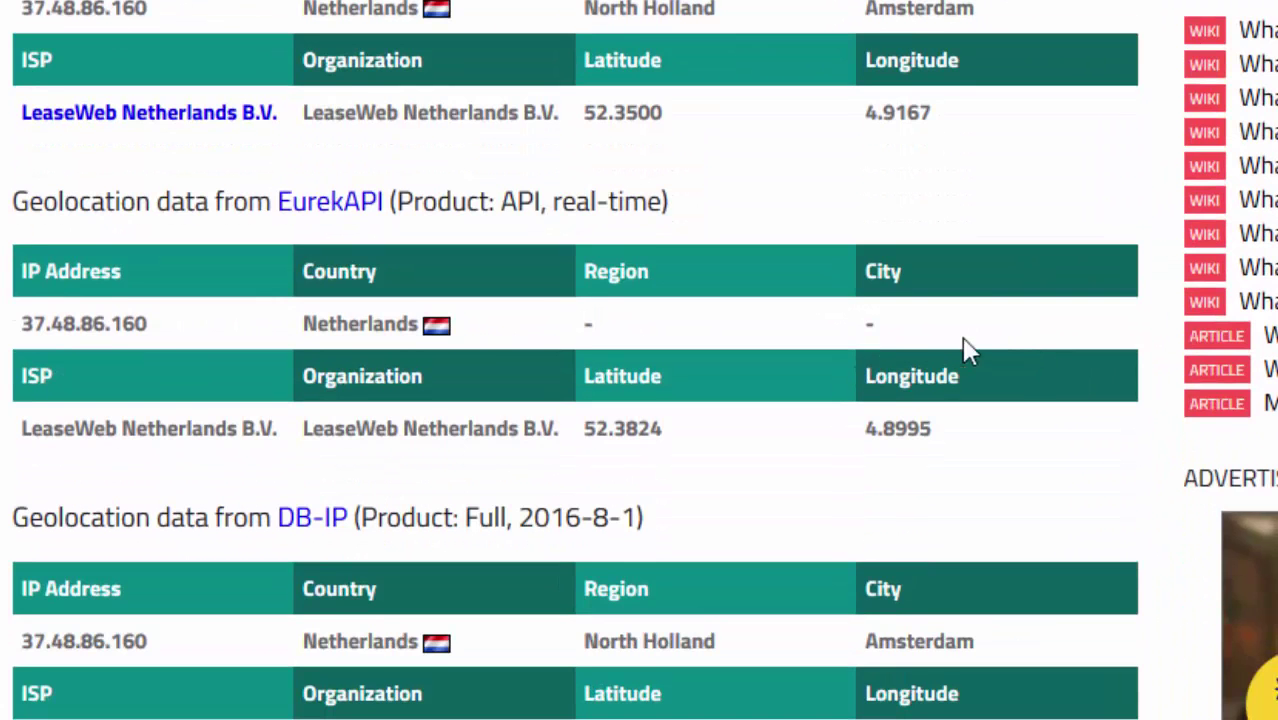
scroll("down", 3)
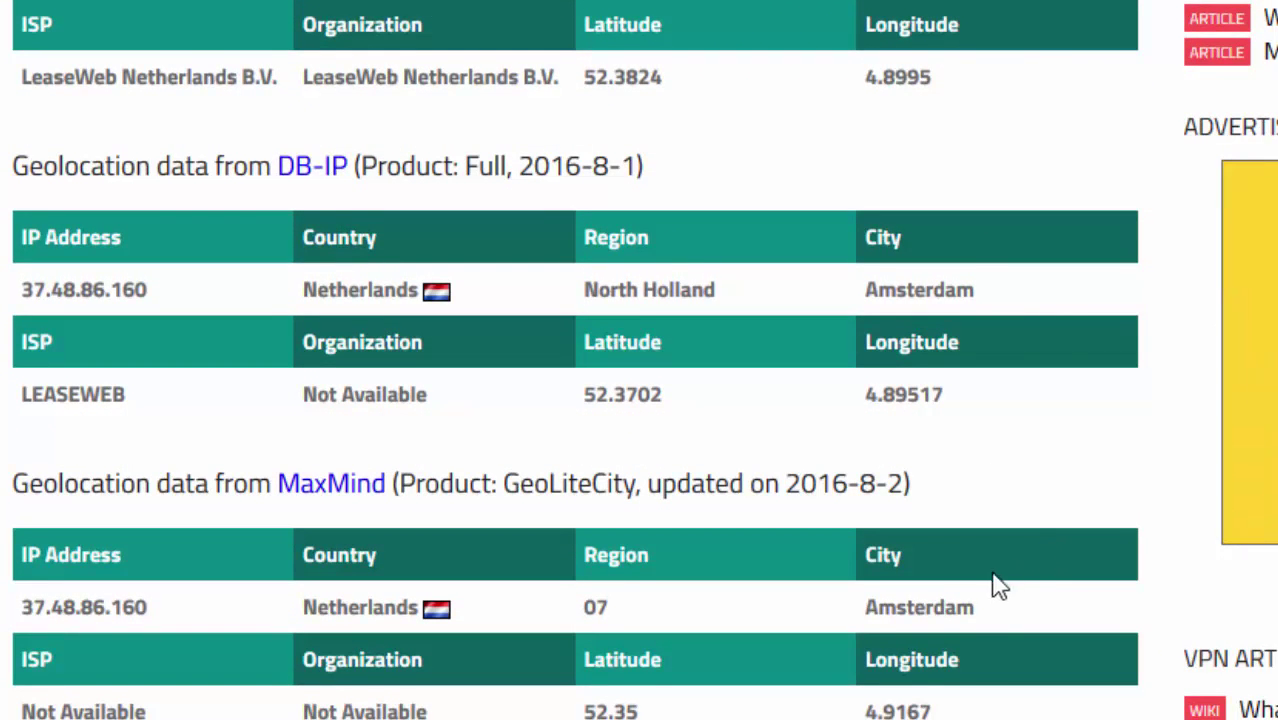
scroll("up", 3)
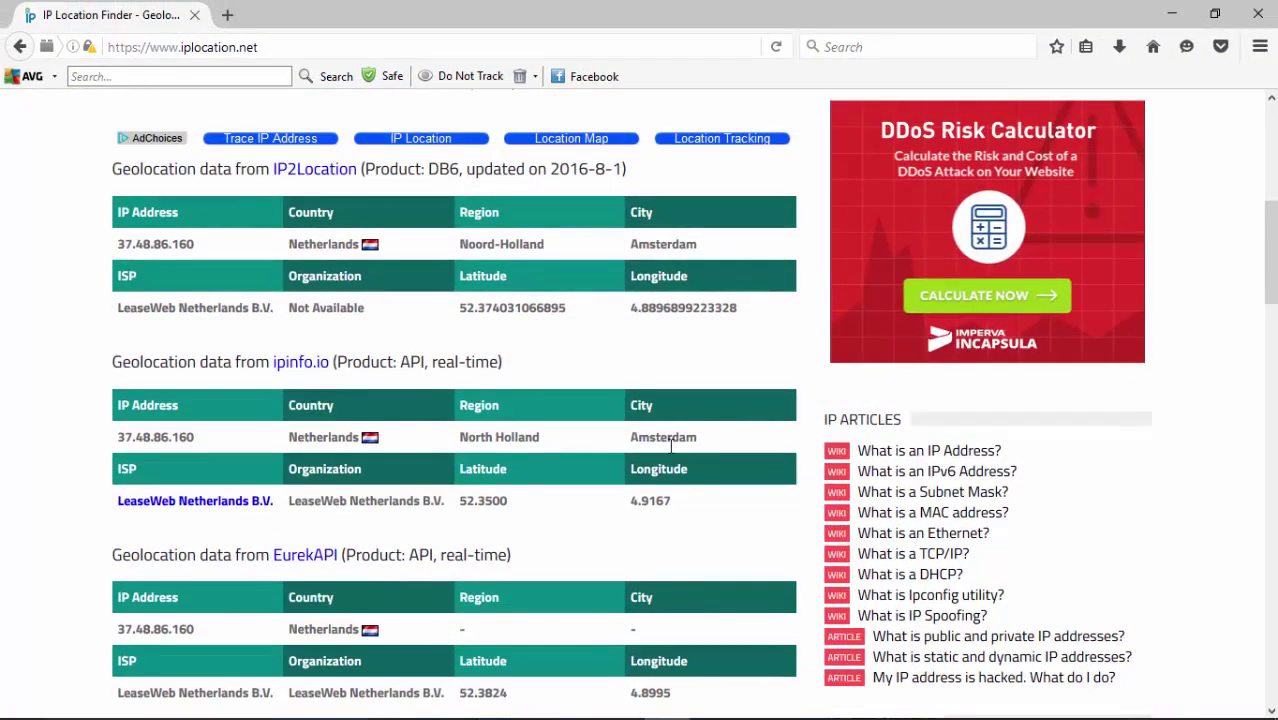
scroll("down", 3)
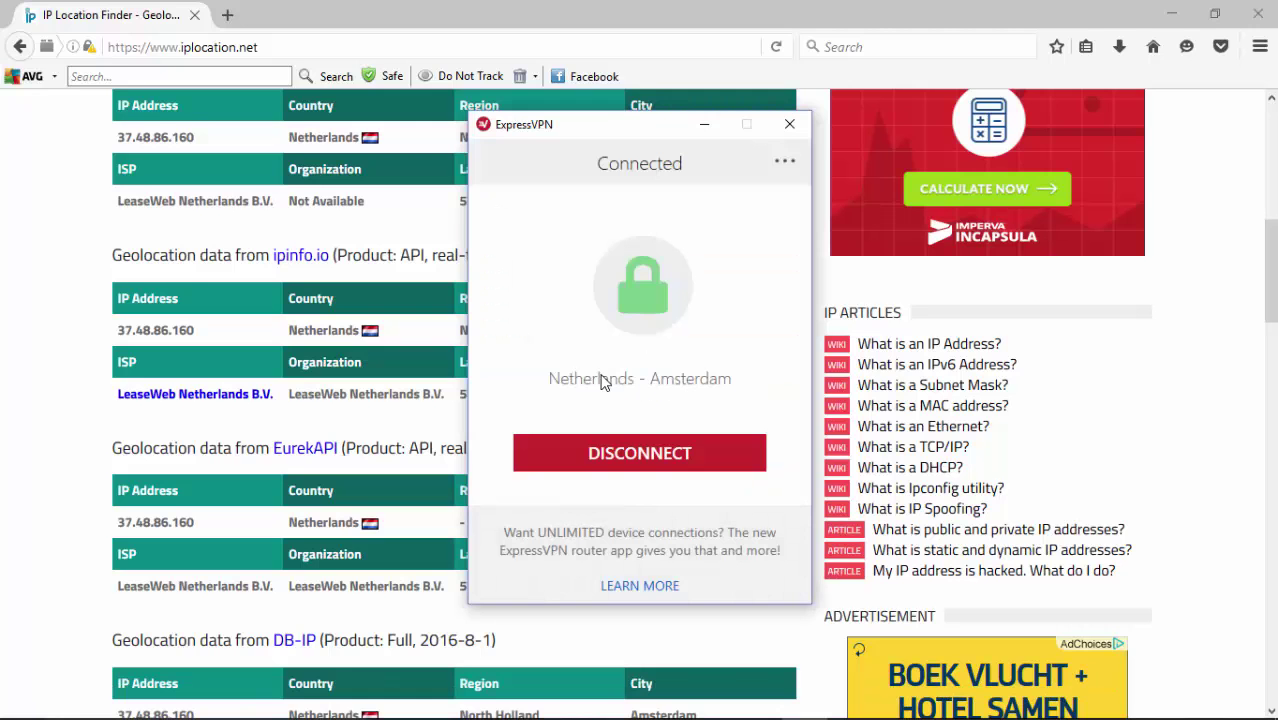
- Disconnect from Netherlands and connect to South Korea under Asia Pacific, returning to Firefox
left_click(640, 452)
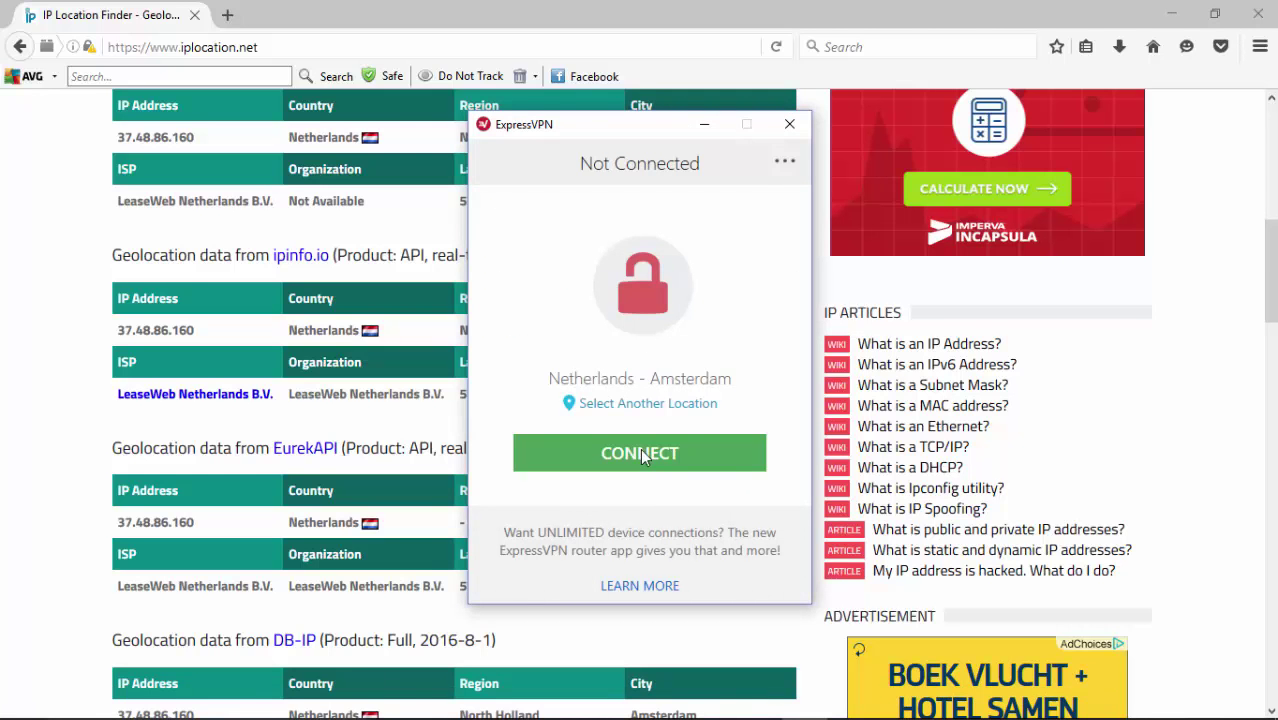
left_click(648, 404)
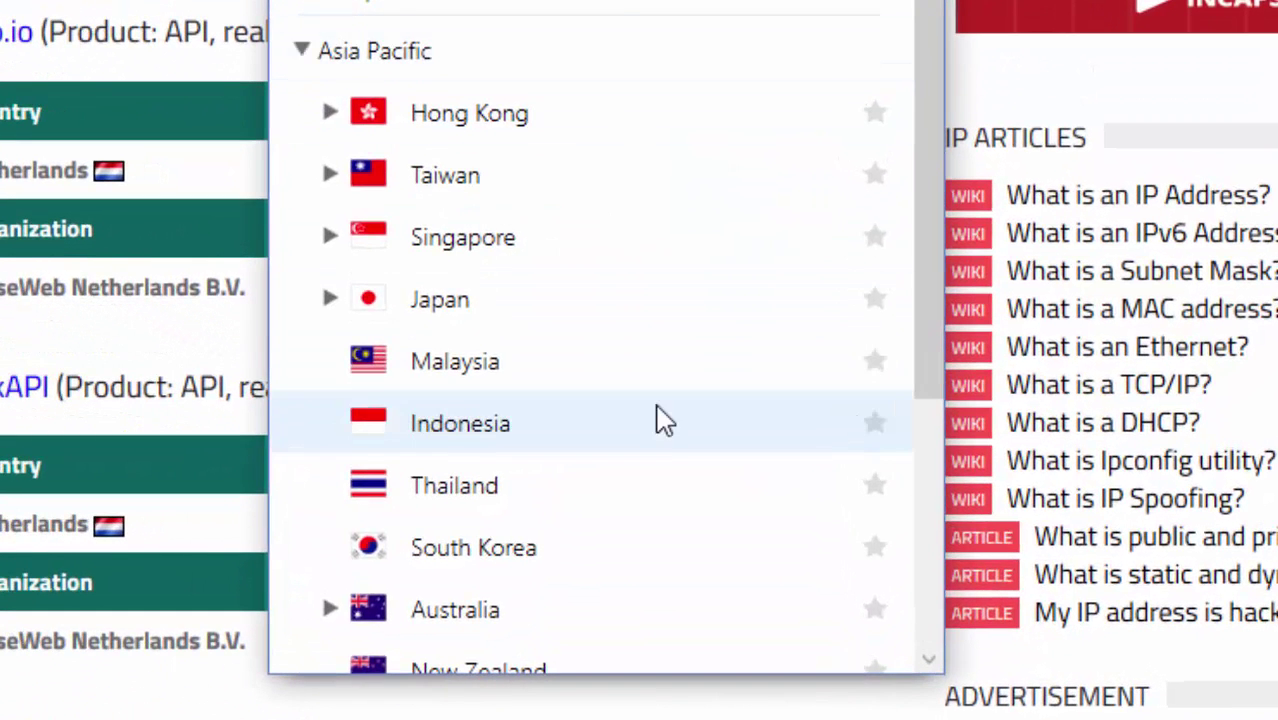
scroll("down", 3)
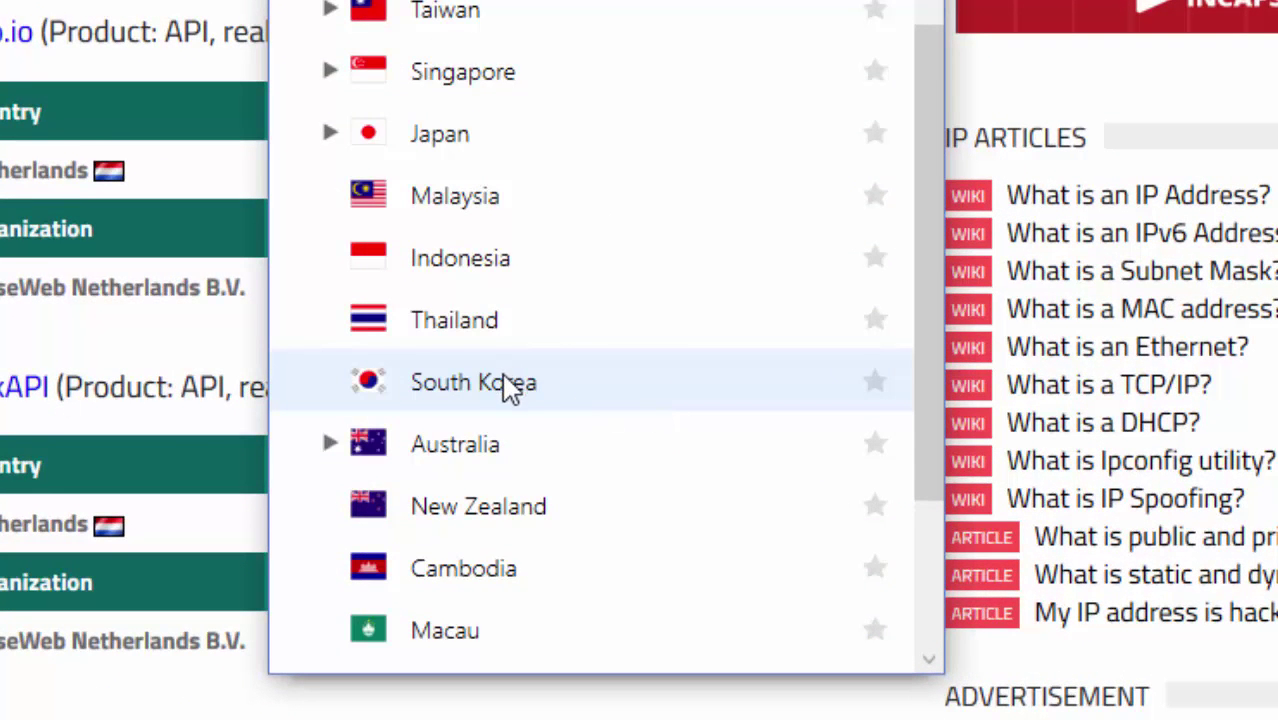
left_click(472, 384)
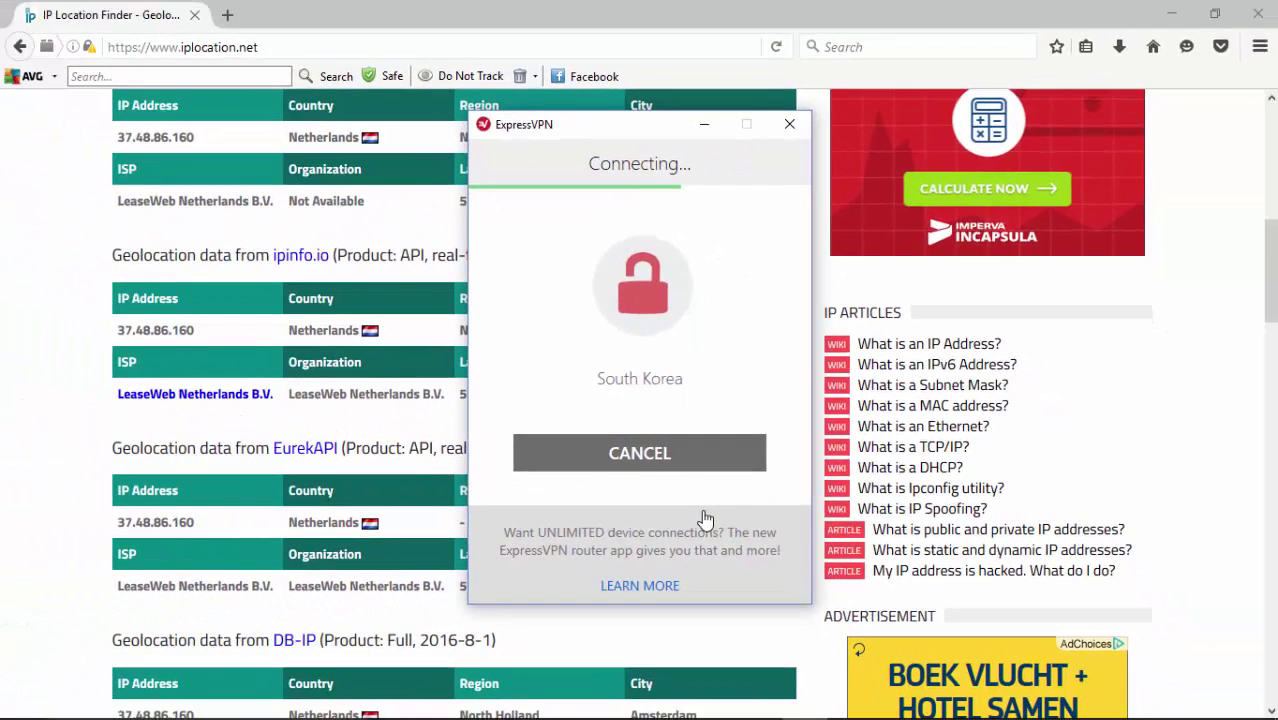
left_click(788, 124)
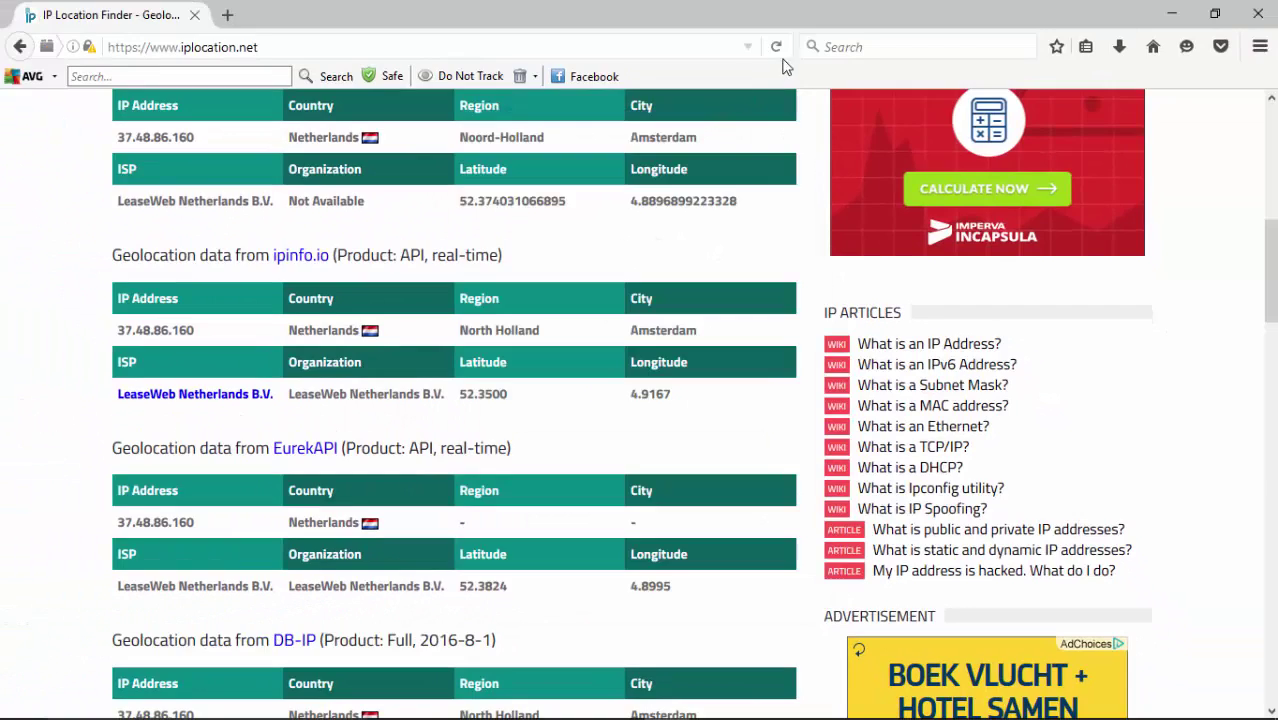
left_click(776, 46)
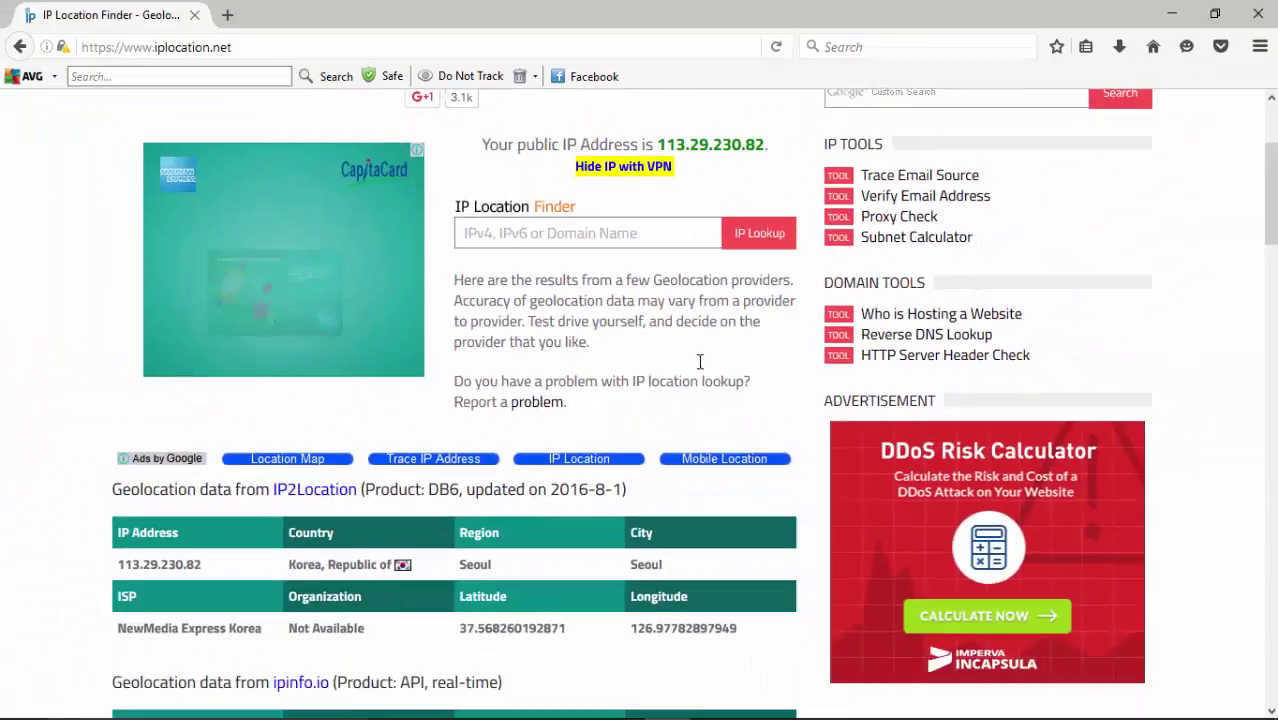
scroll("down", 3)
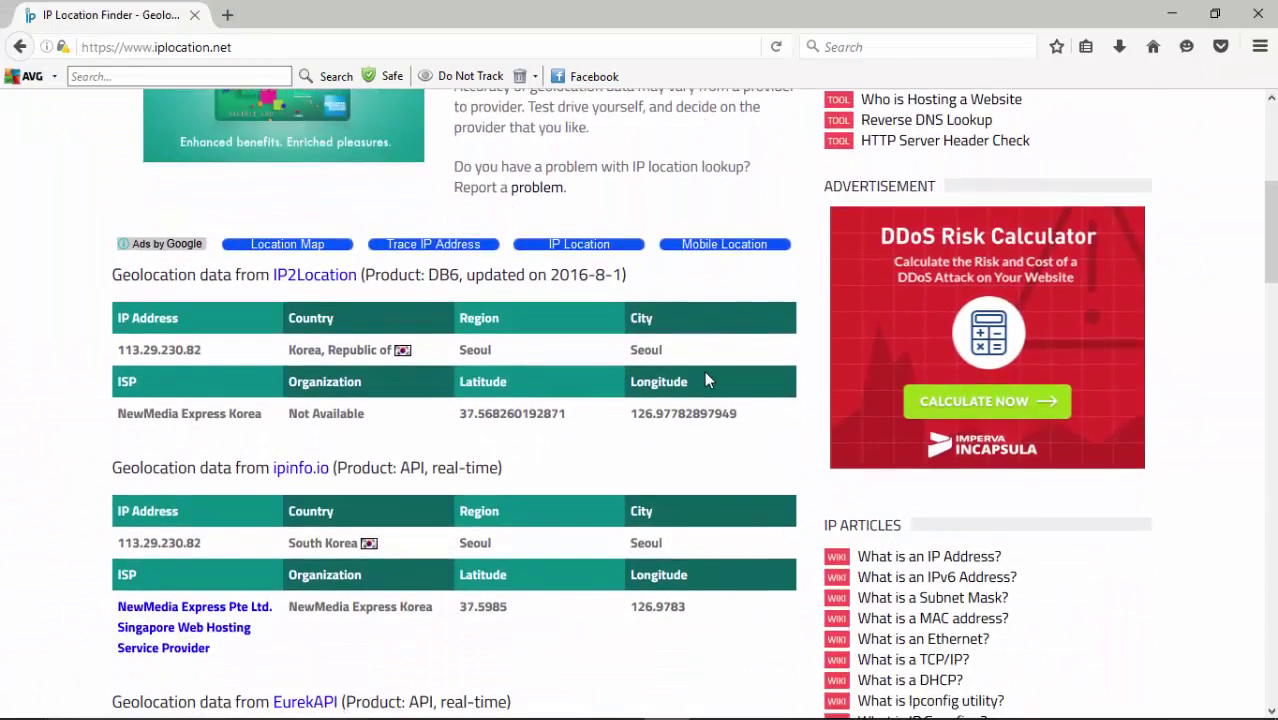
scroll("down", 3)
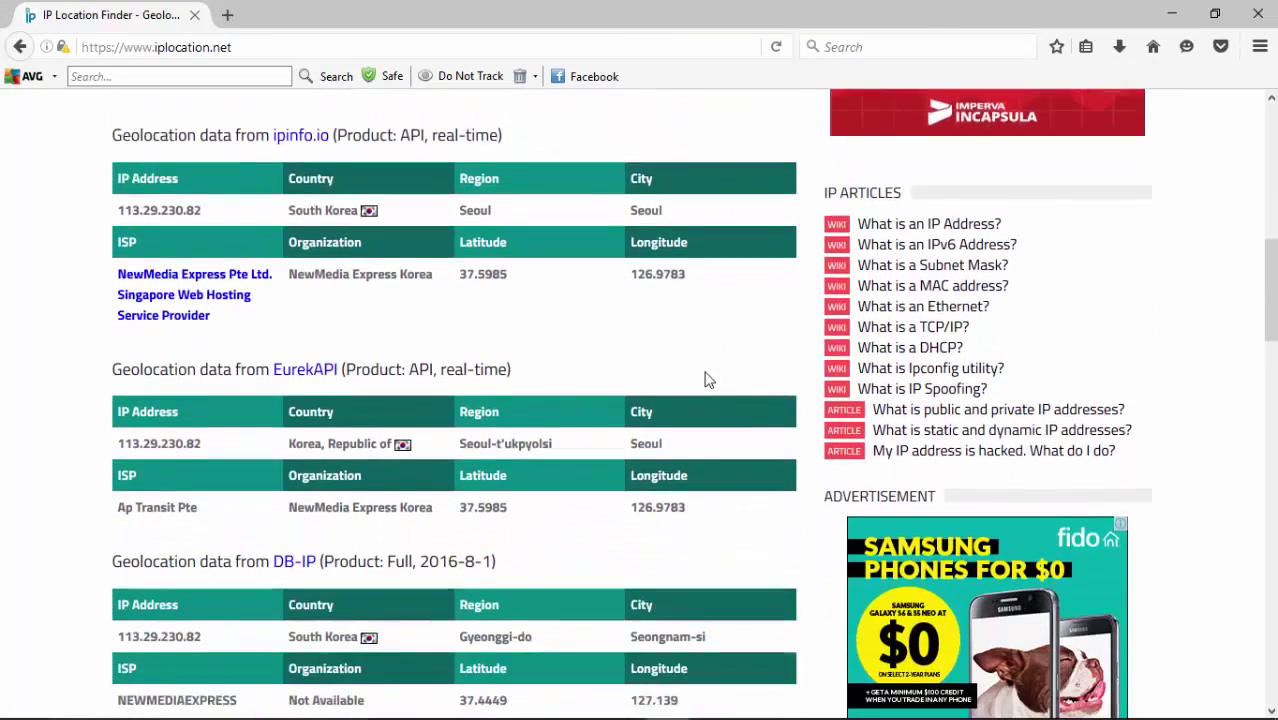
scroll("down", 3)
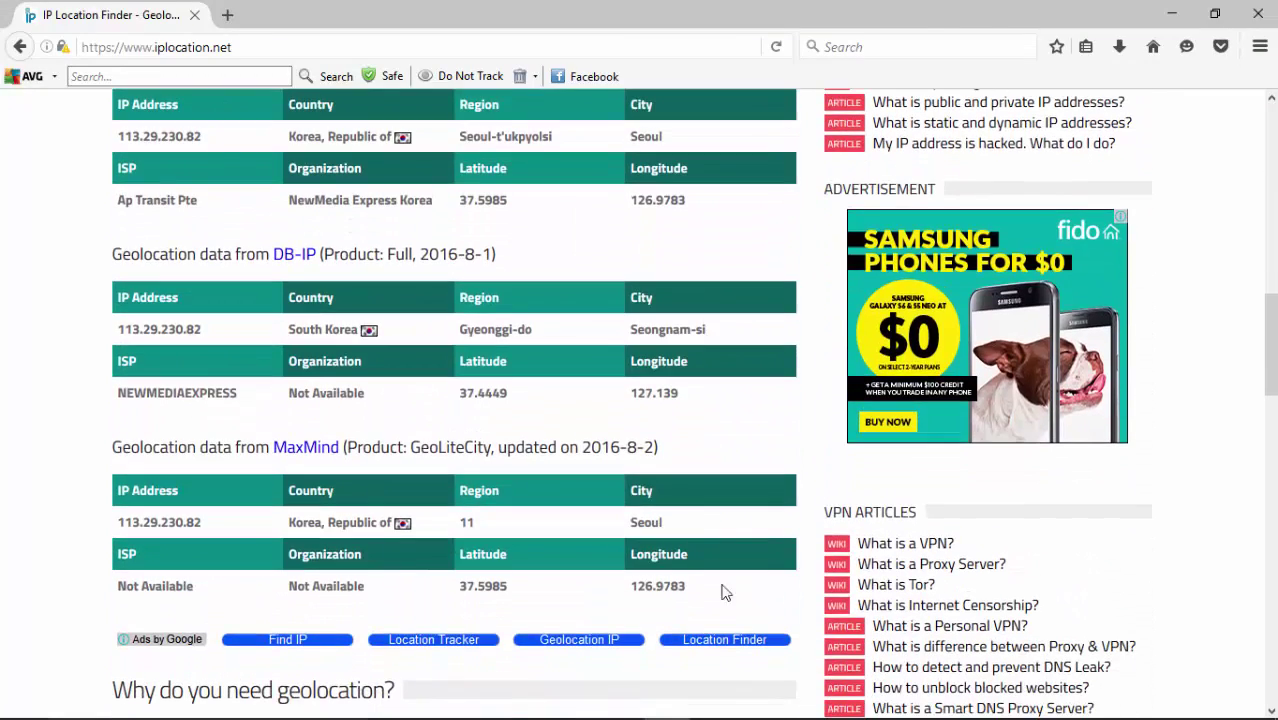
mouse_move(572, 408)
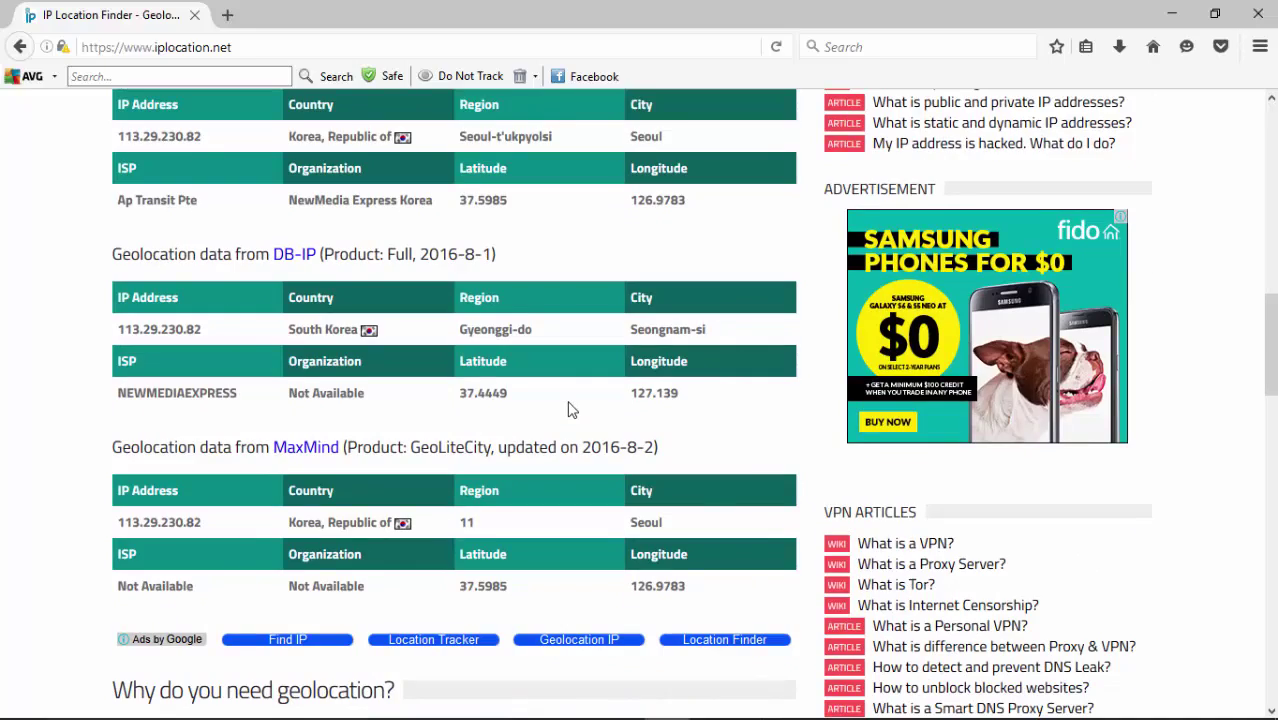
mouse_move(620, 424)
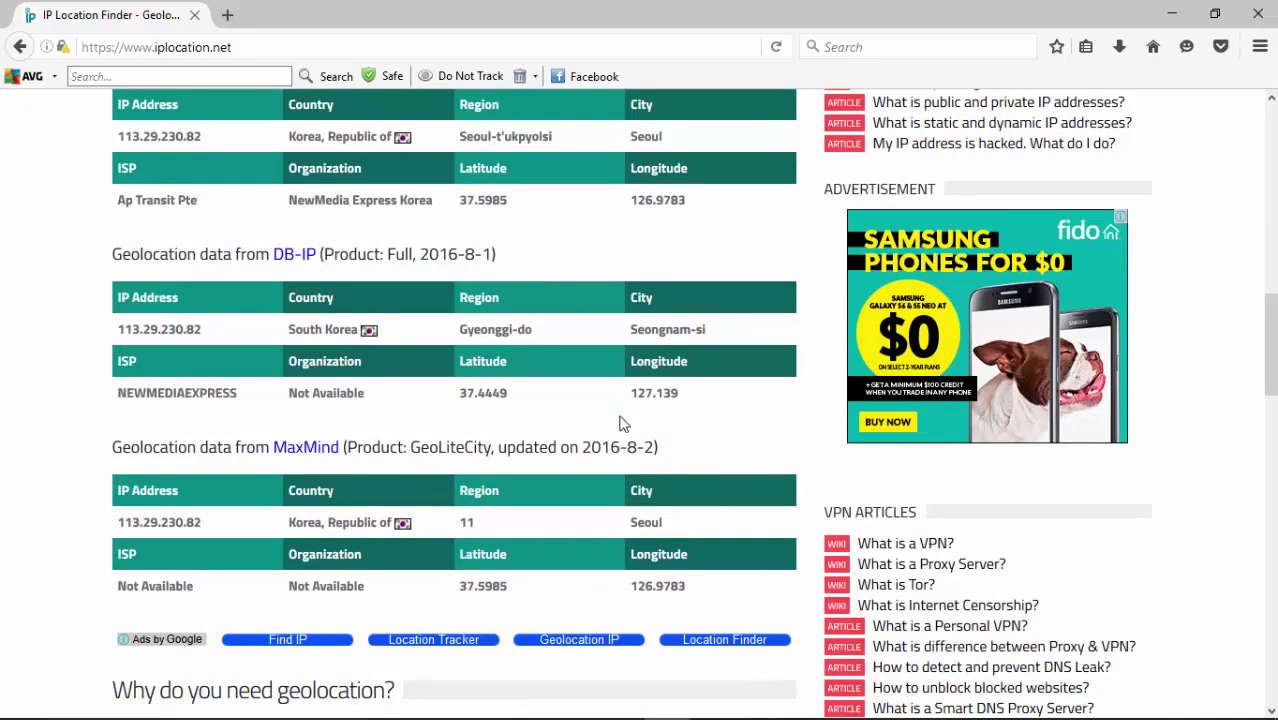
scroll("up", 3)
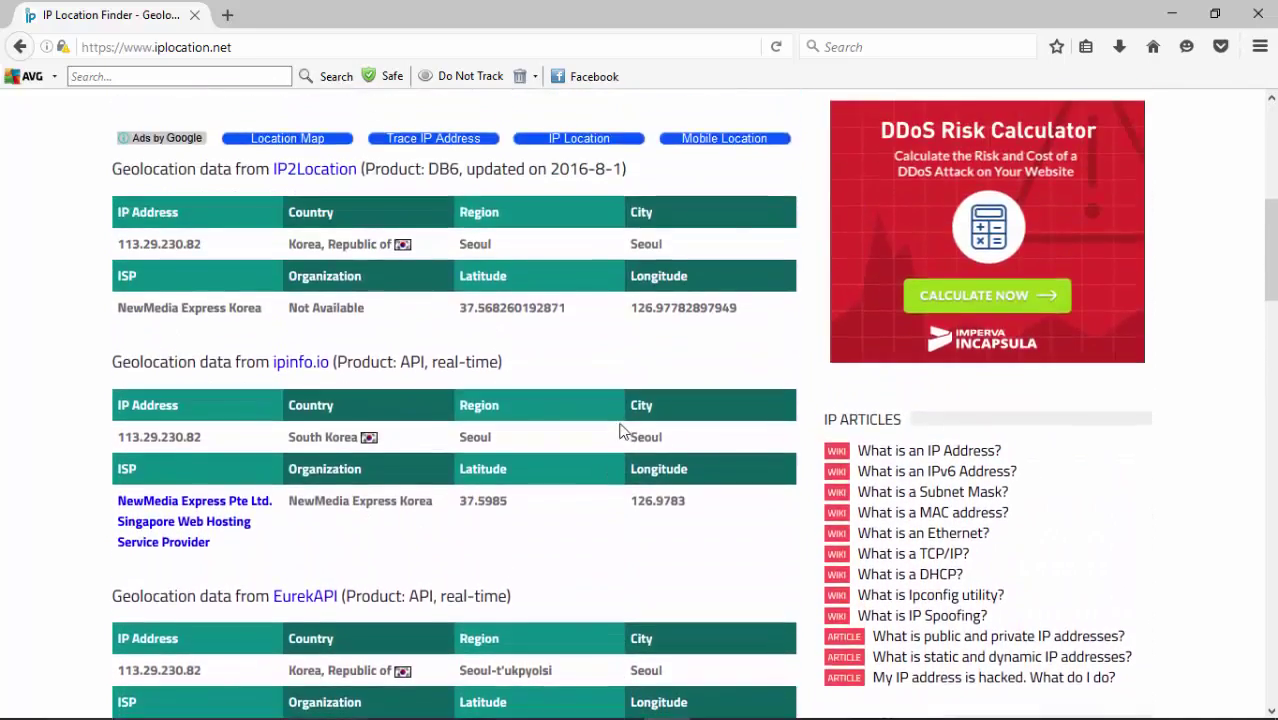
scroll("down", 3)
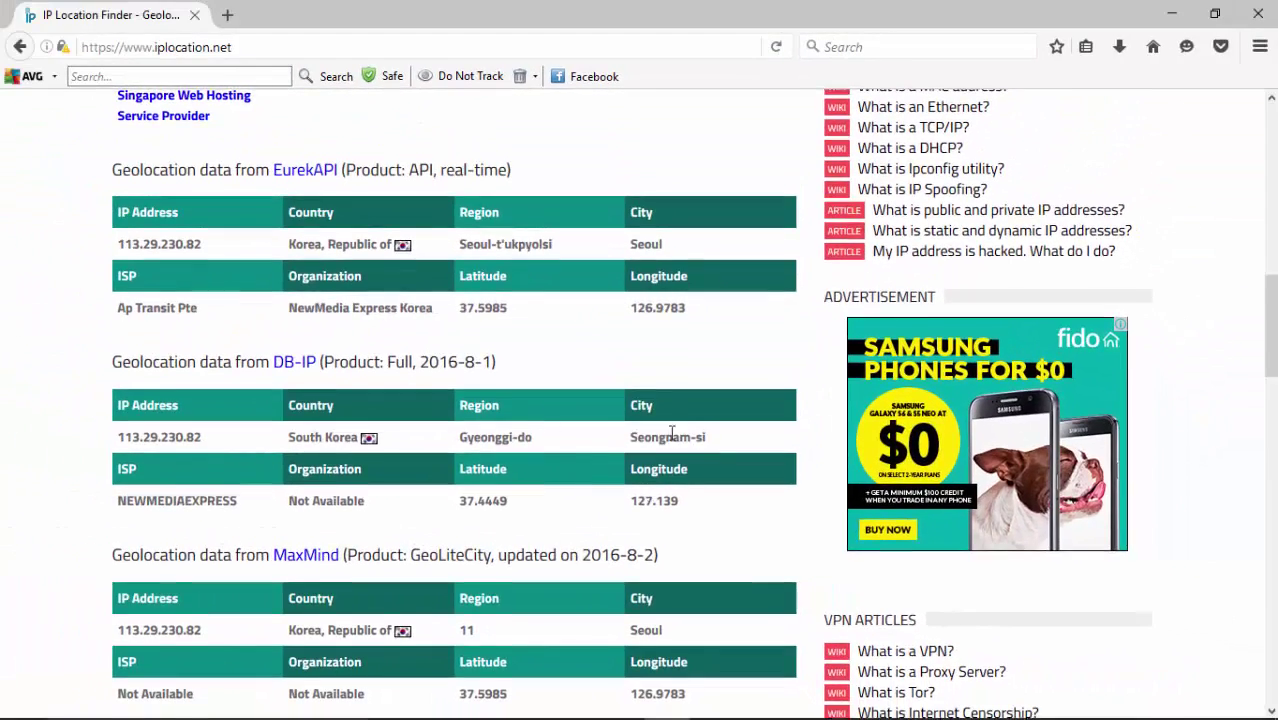
scroll("up", 3)
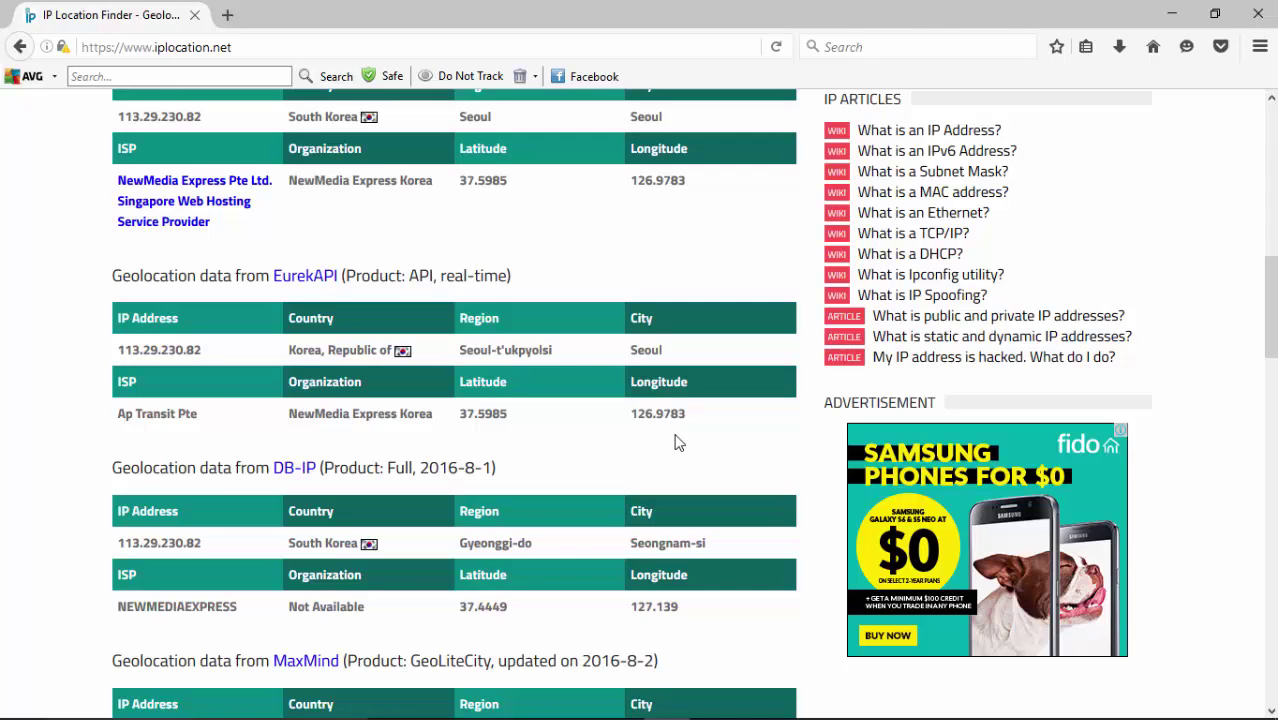
mouse_move(696, 436)
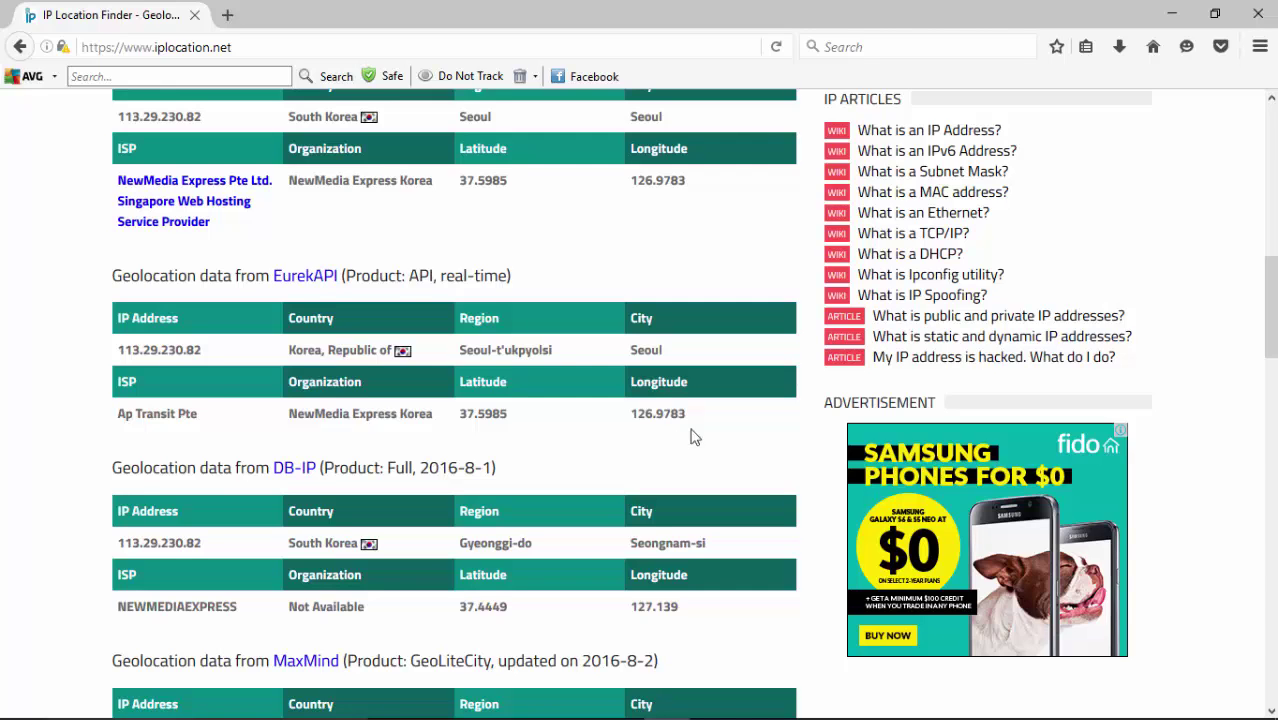
scroll("down", 3)
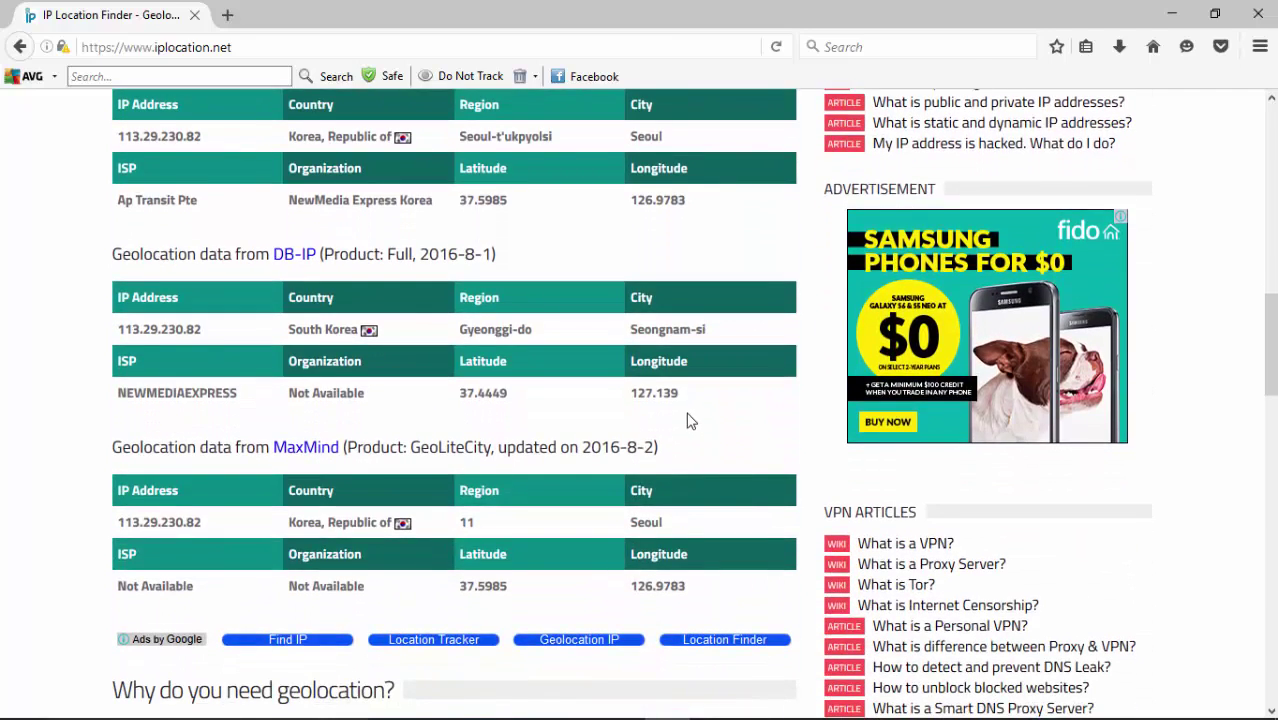
scroll("down", 3)
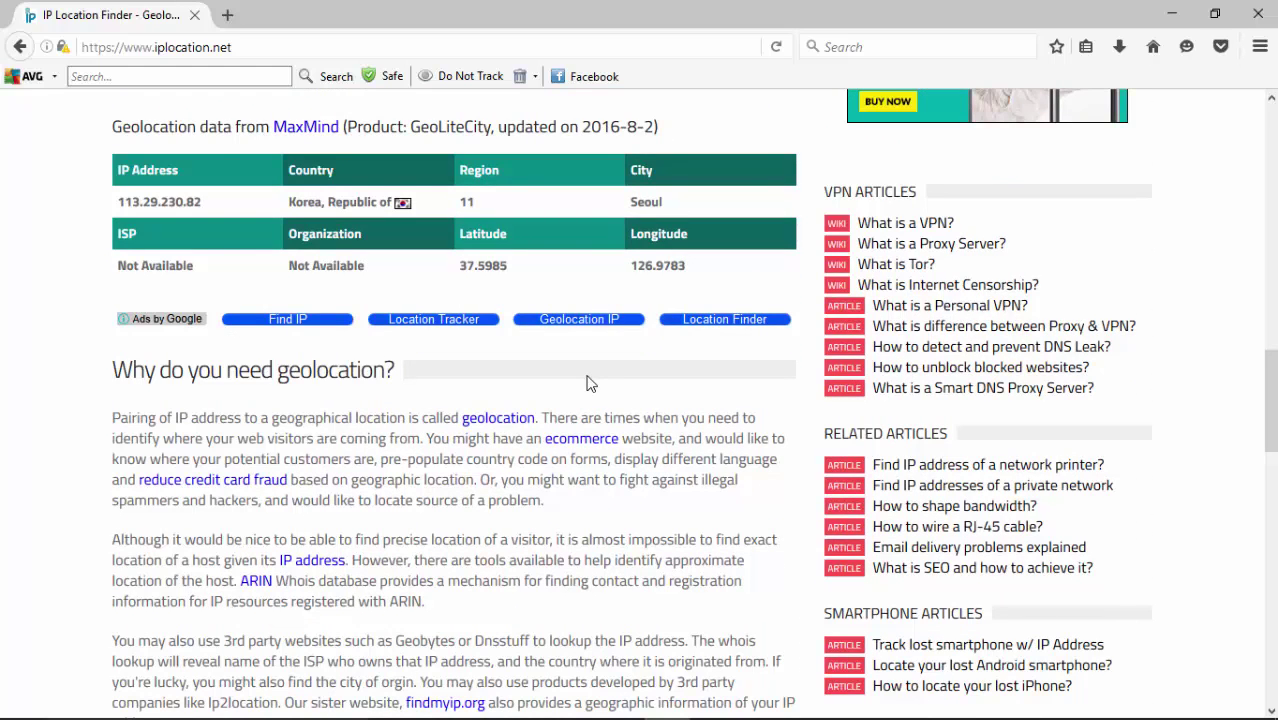
mouse_move(628, 380)
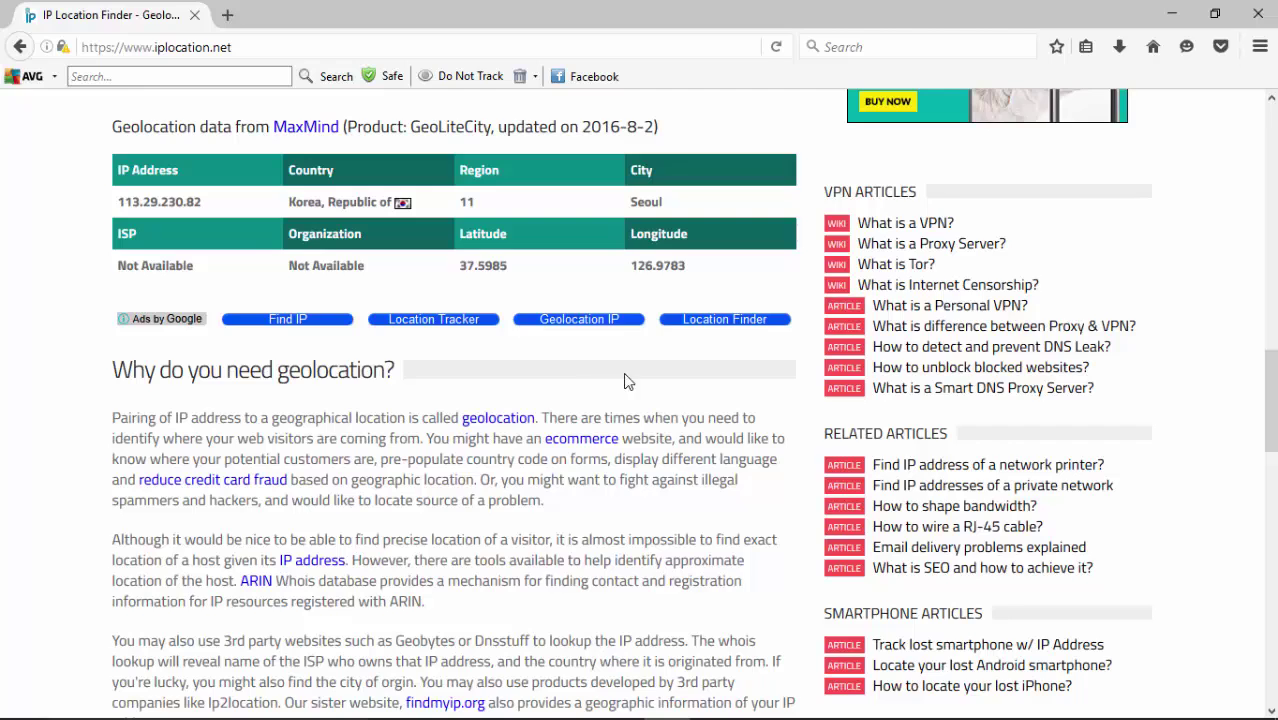
scroll("down", 3)
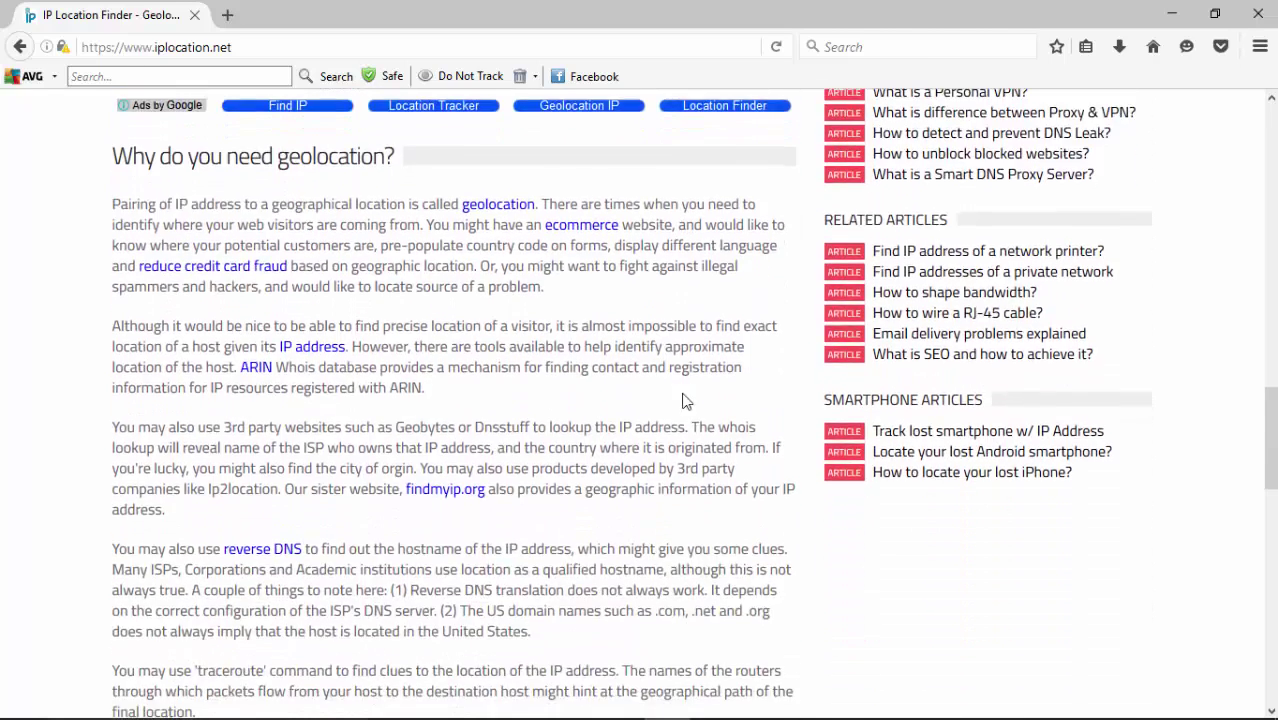